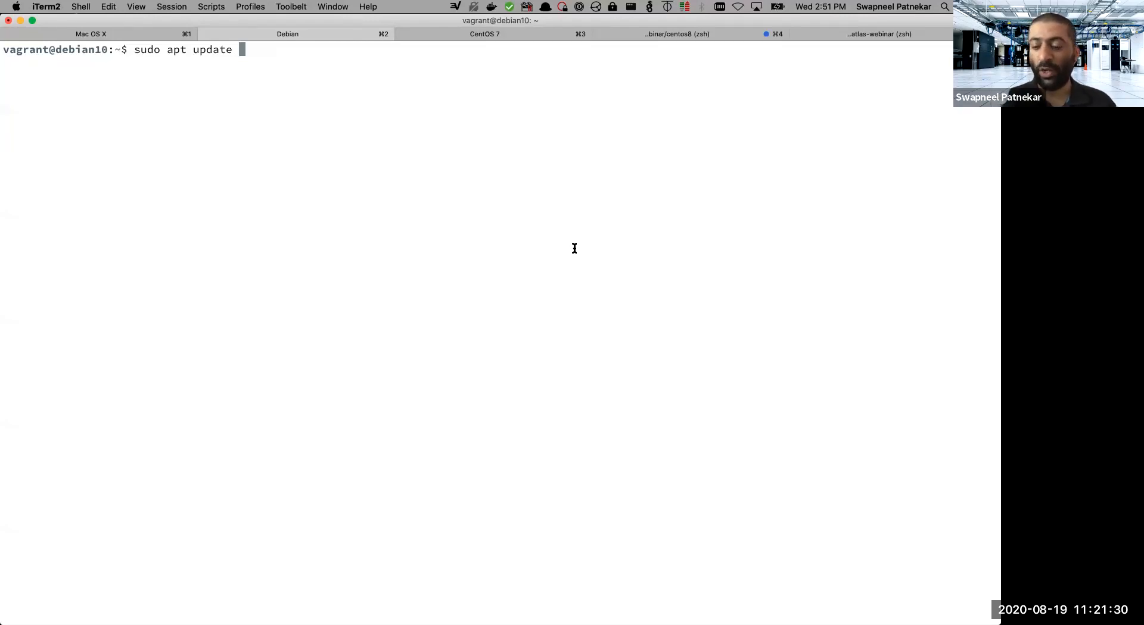
Run sudo apt update to refresh the Debian 10 package lists, showing 29 upgradable packages.
key(Return)
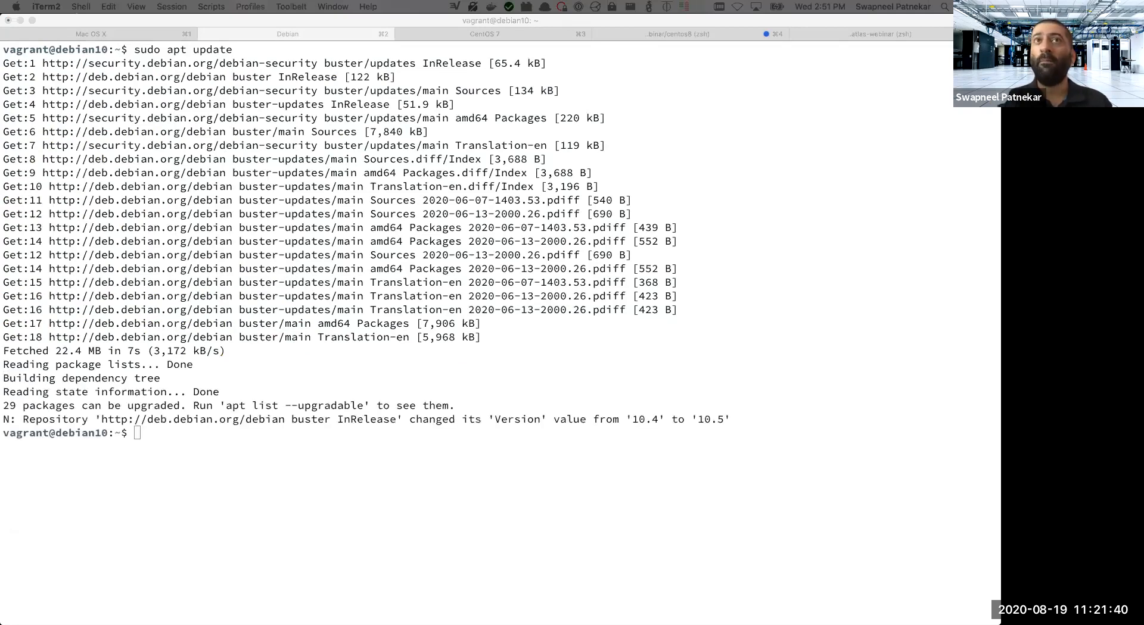
mouse_move(408, 432)
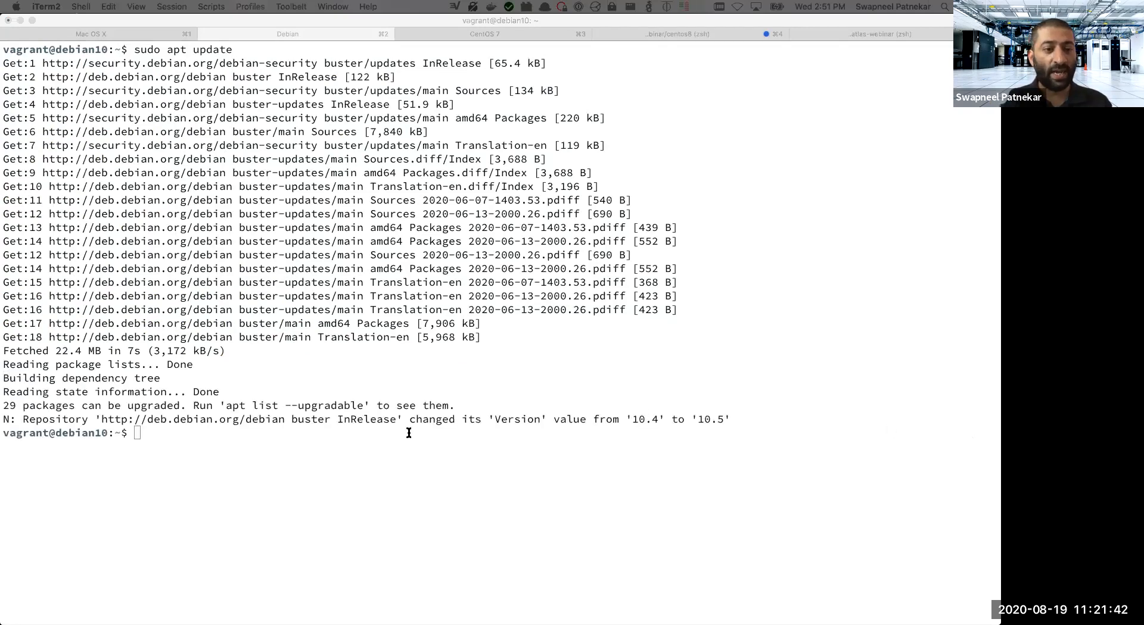
Install git, tar, fakeroot, libssl-dev, libcap2-bin, autoconf, automake, libtool and build-essential, confirming with y.
text(apt install git tar fakeroot libssl-dev libcap2-bin autoconf automake libtool build-essential)
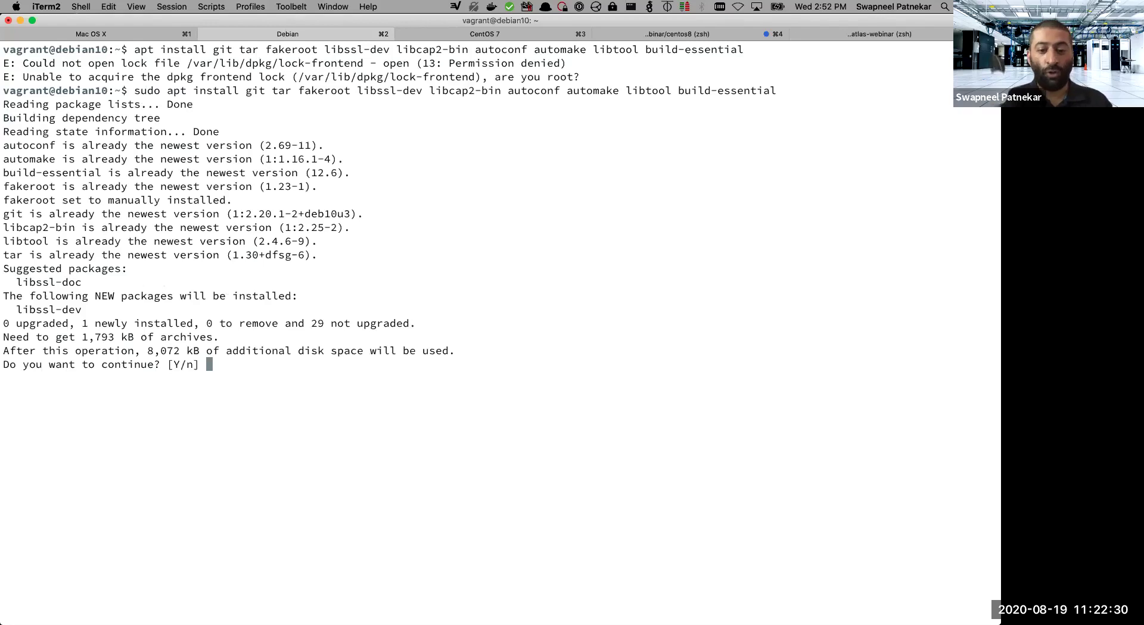
text(y)
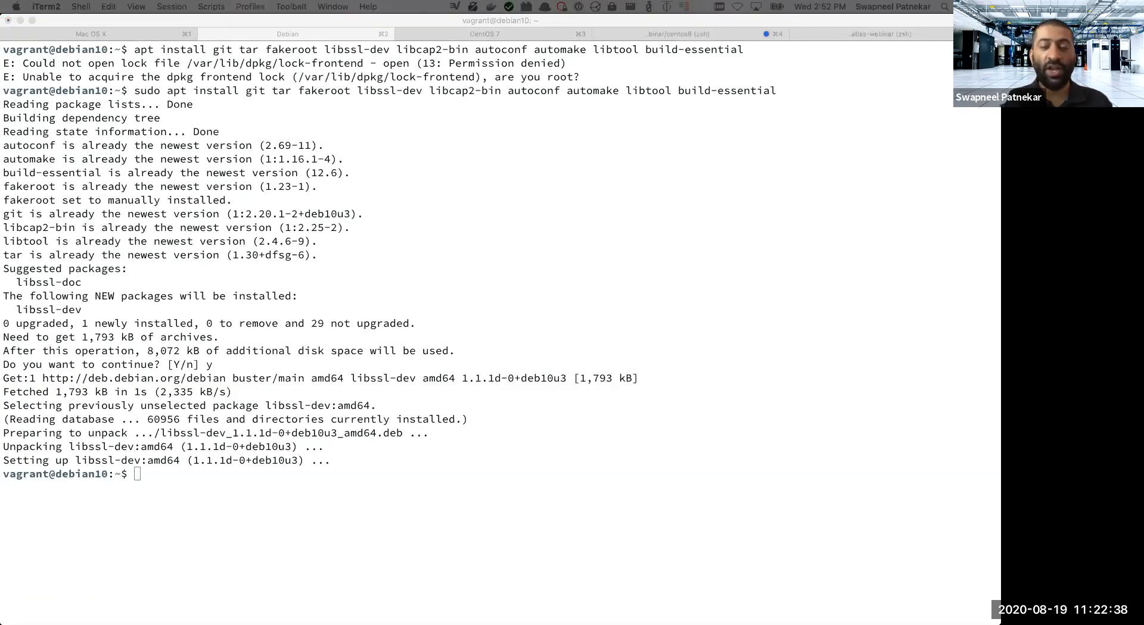
mouse_move(501, 368)
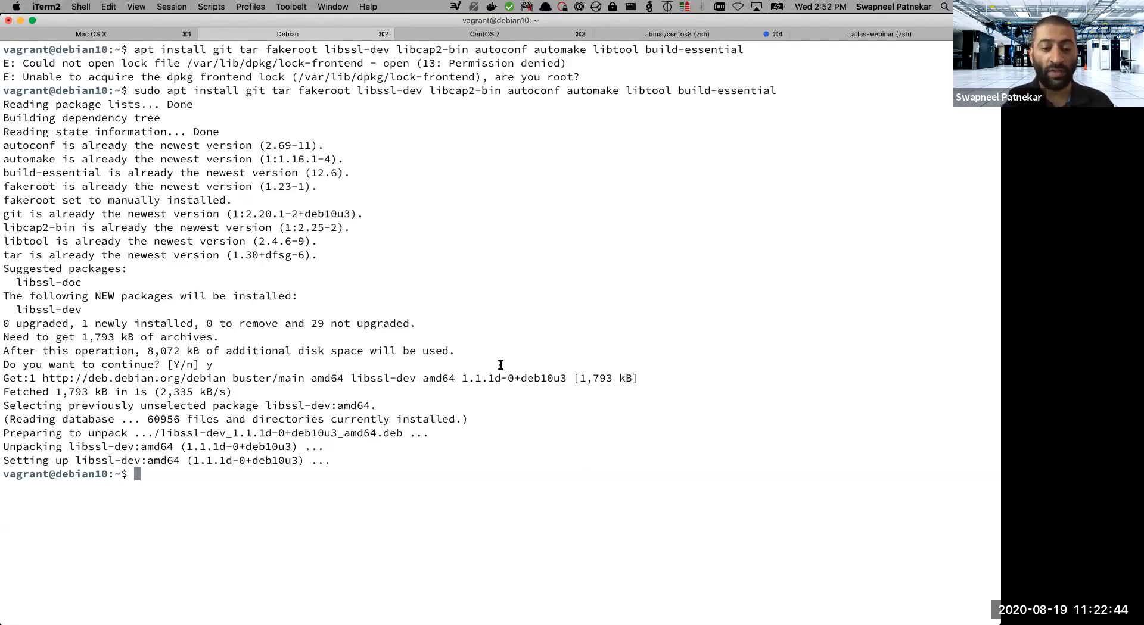
Clone RIPE-NCC/ripe-atlas-software-probe recursively from GitHub and list the home directory to confirm it.
text(git clone --recursive https://github.com/RIPE-NCC/ripe-atlas-software-probe.git)
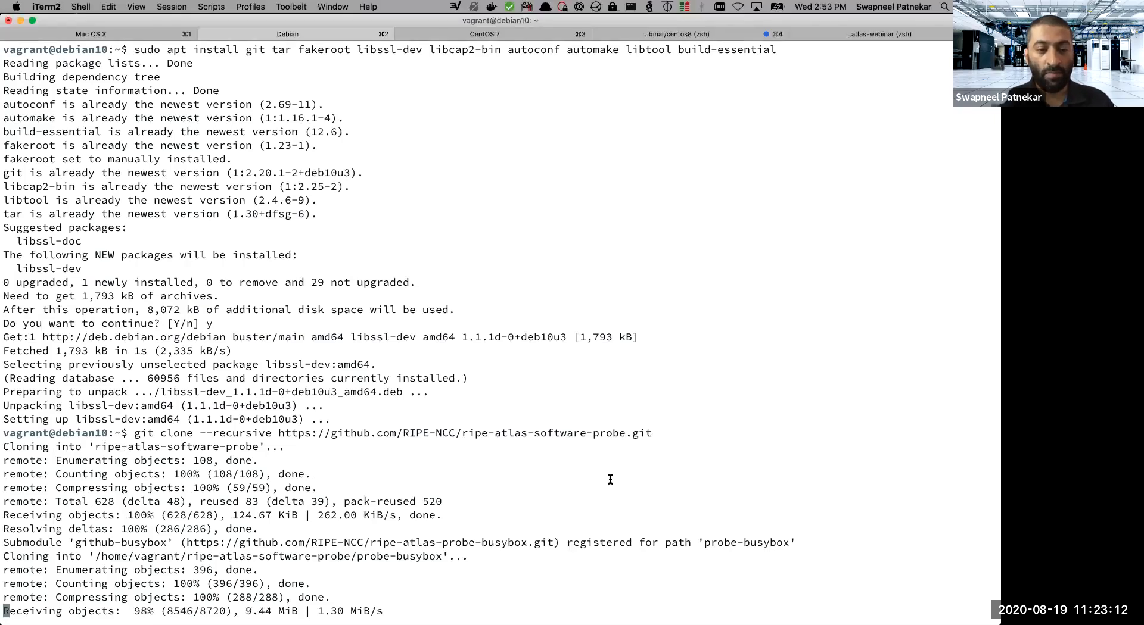
text(ls -al)
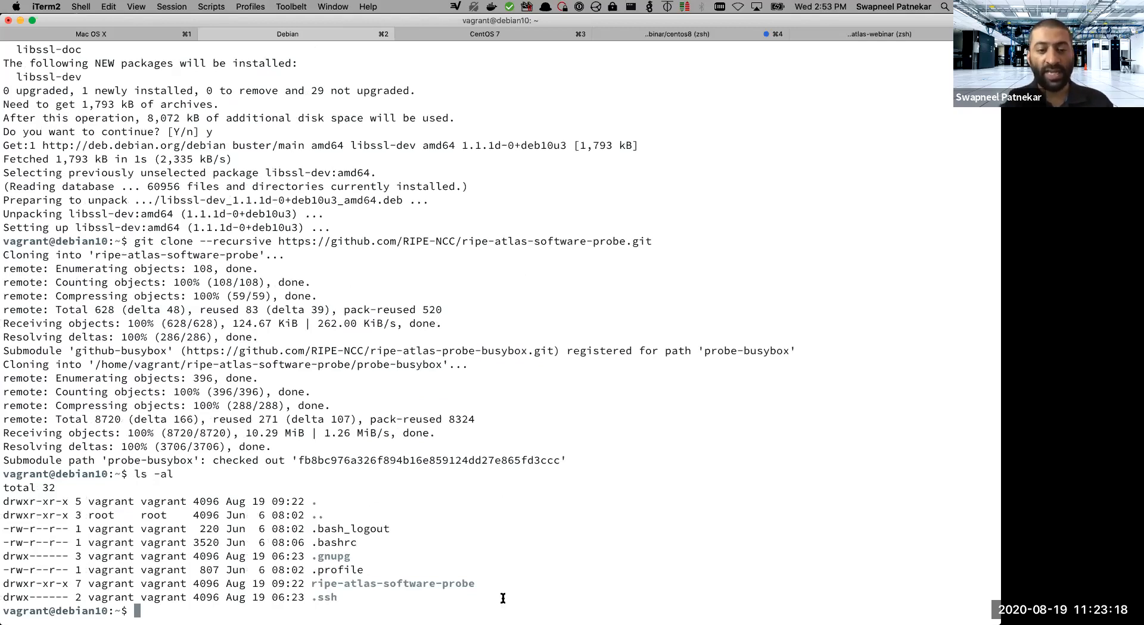
mouse_move(579, 511)
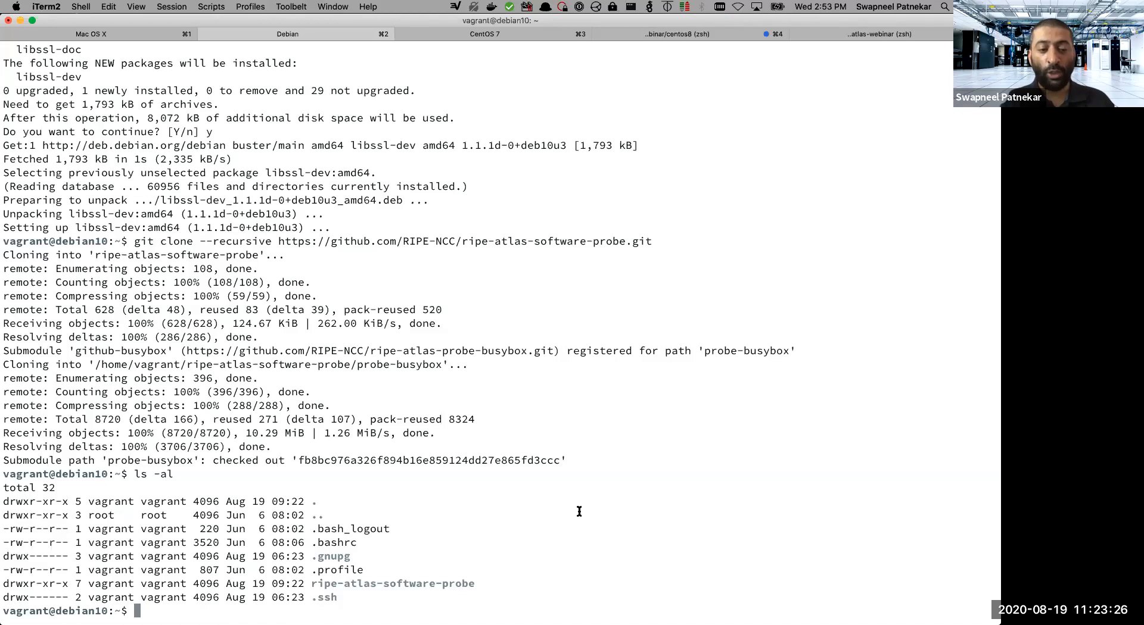
Run build-config/debian/bin/make-deb to start compiling libevent and busybox for the probe package.
text(./ripe-atlas-software-probe/build-config/debian/bin/make-deb)
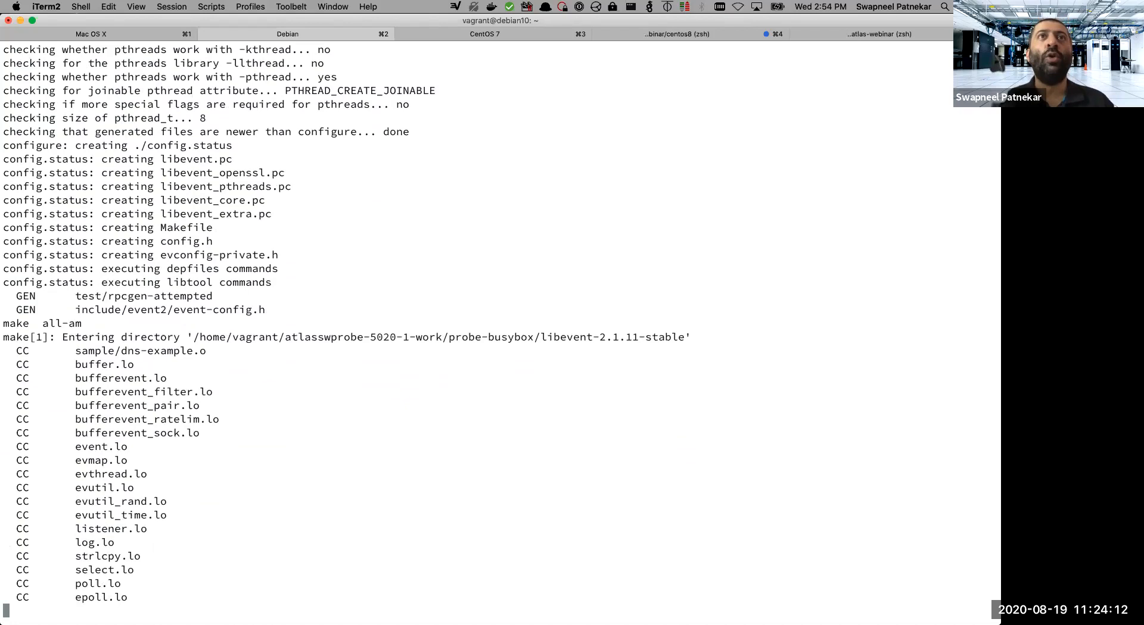
scroll(down, 3)
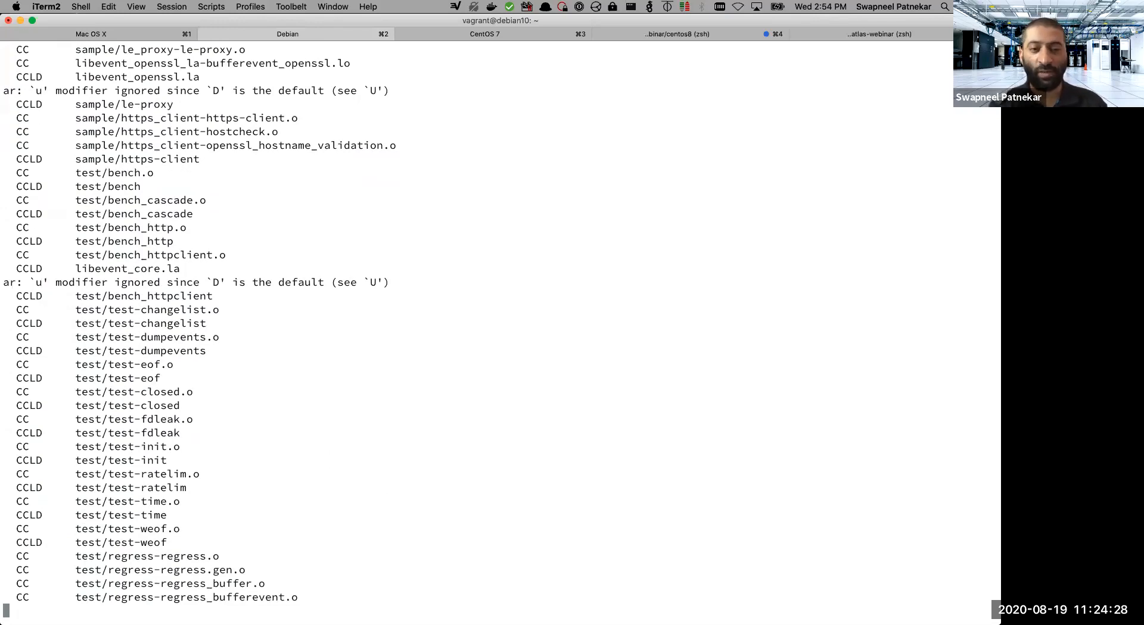
scroll(down, 3)
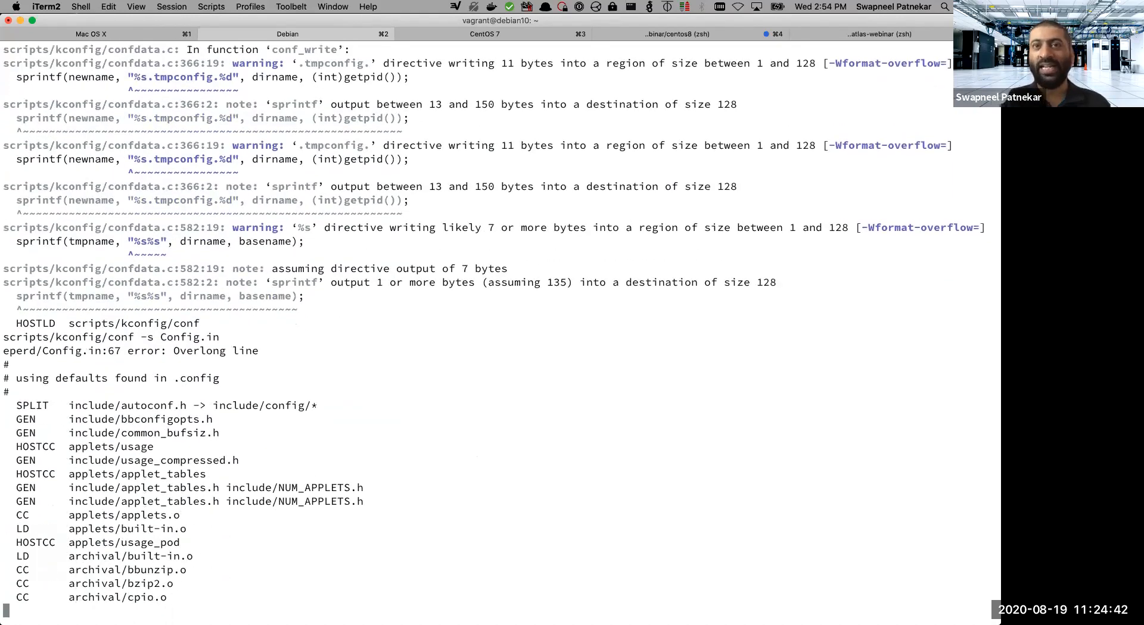
Follow the make-deb output until dpkg-deb produces atlasswprobe-5020-1.deb.
scroll(down, 3)
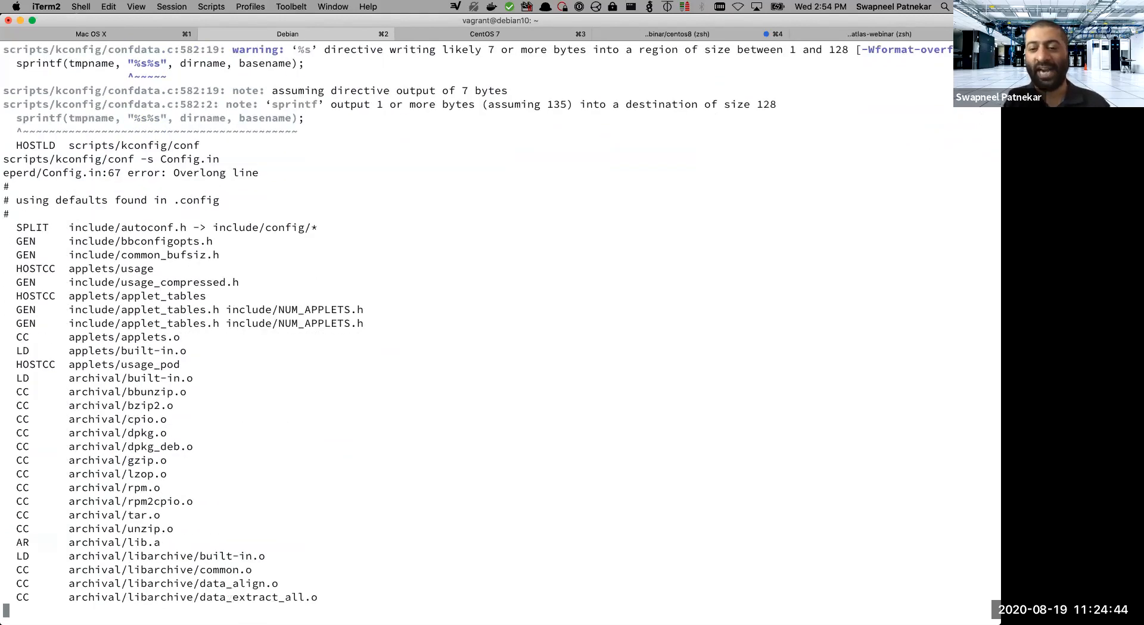
scroll(down, 3)
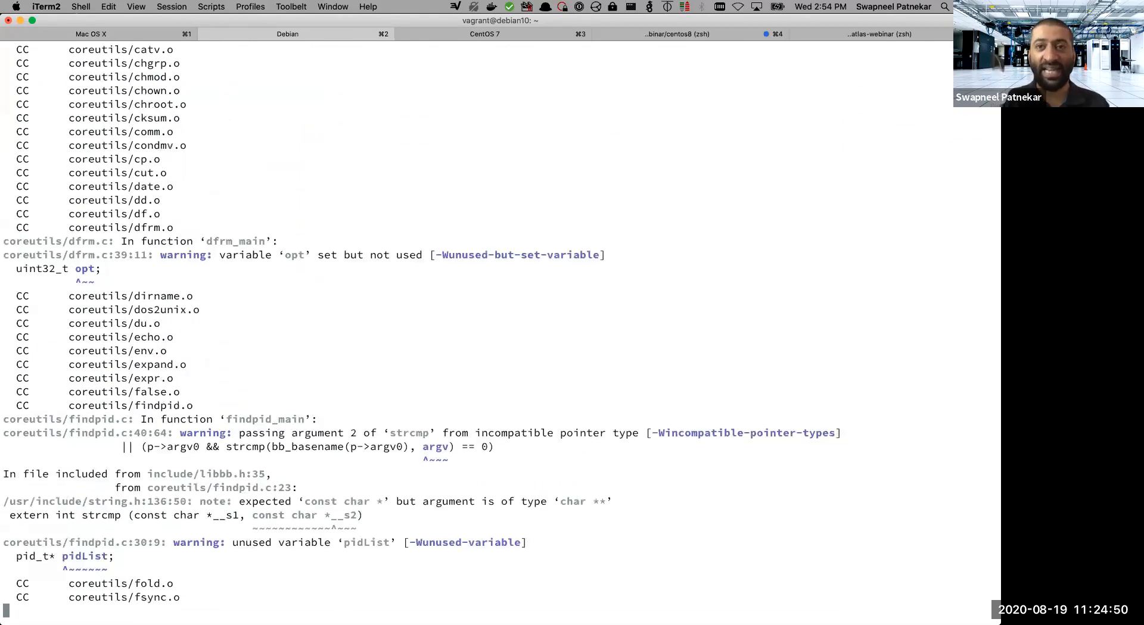
scroll(down, 3)
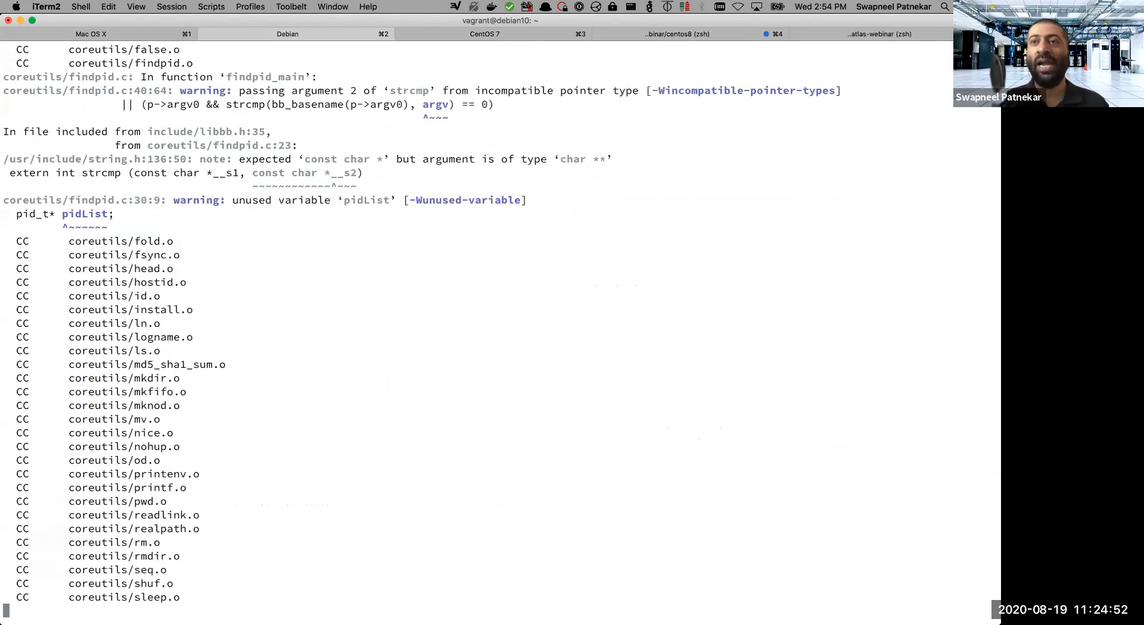
scroll(down, 3)
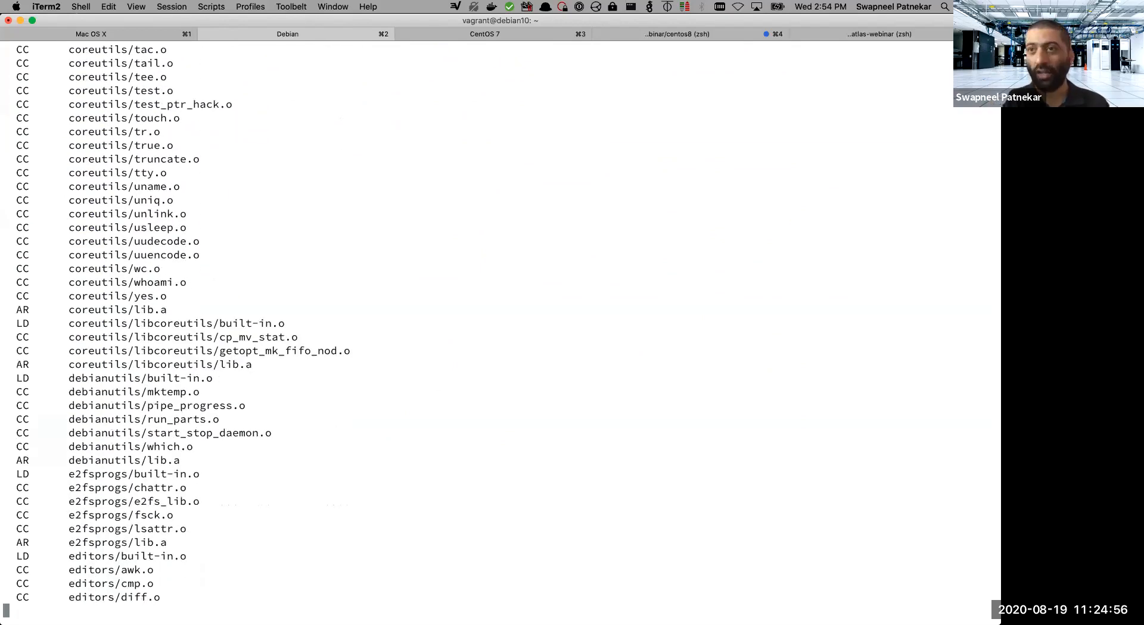
scroll(down, 3)
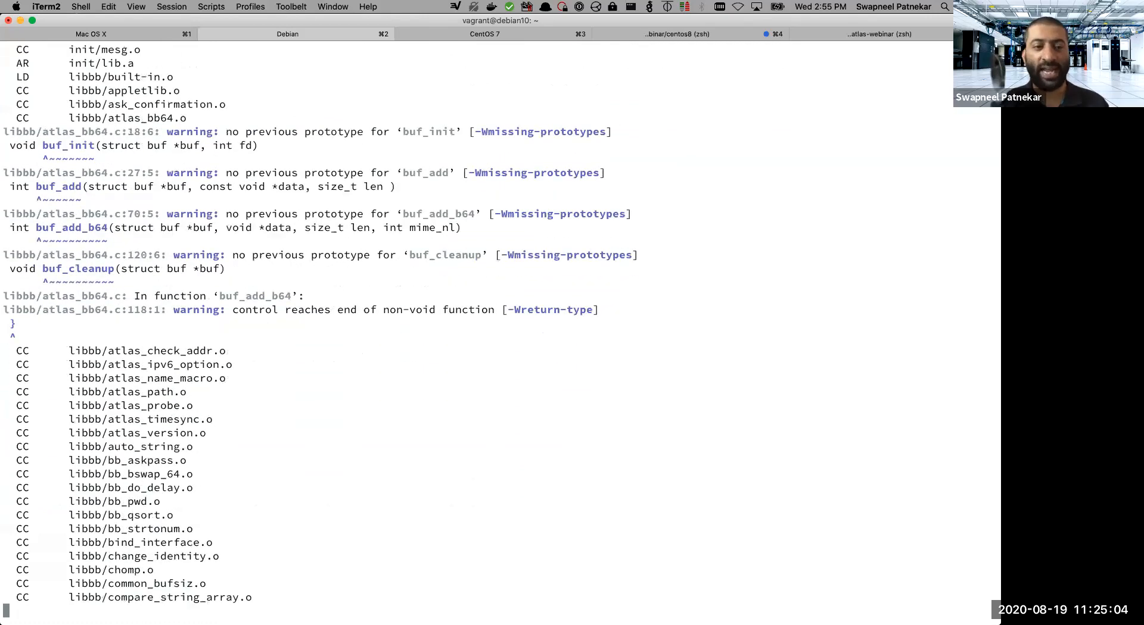
scroll(down, 3)
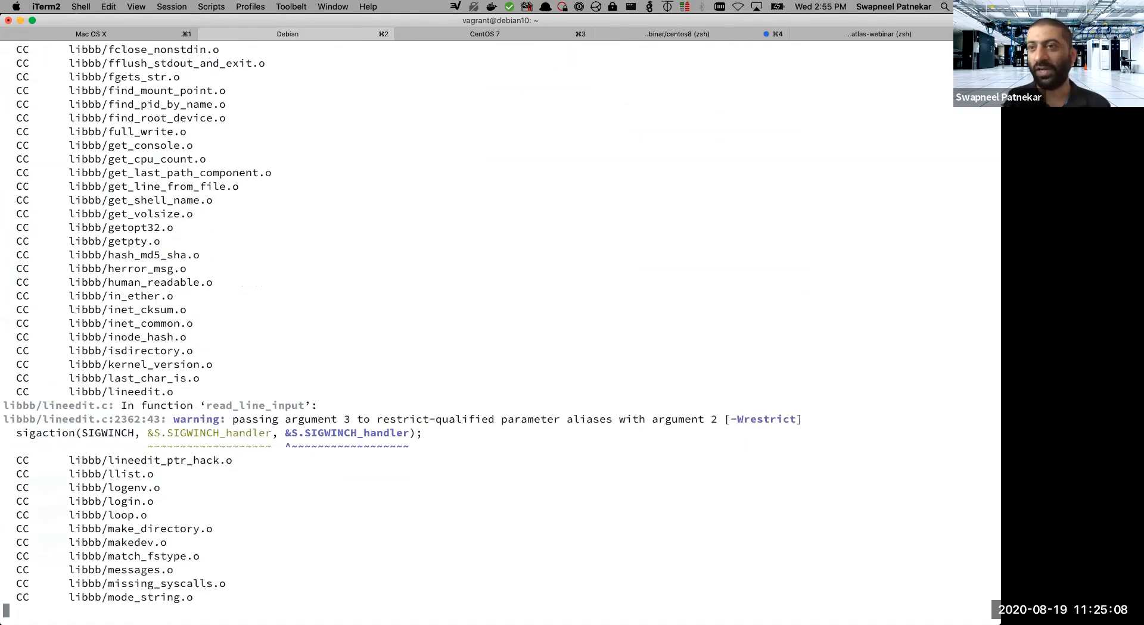
scroll(down, 3)
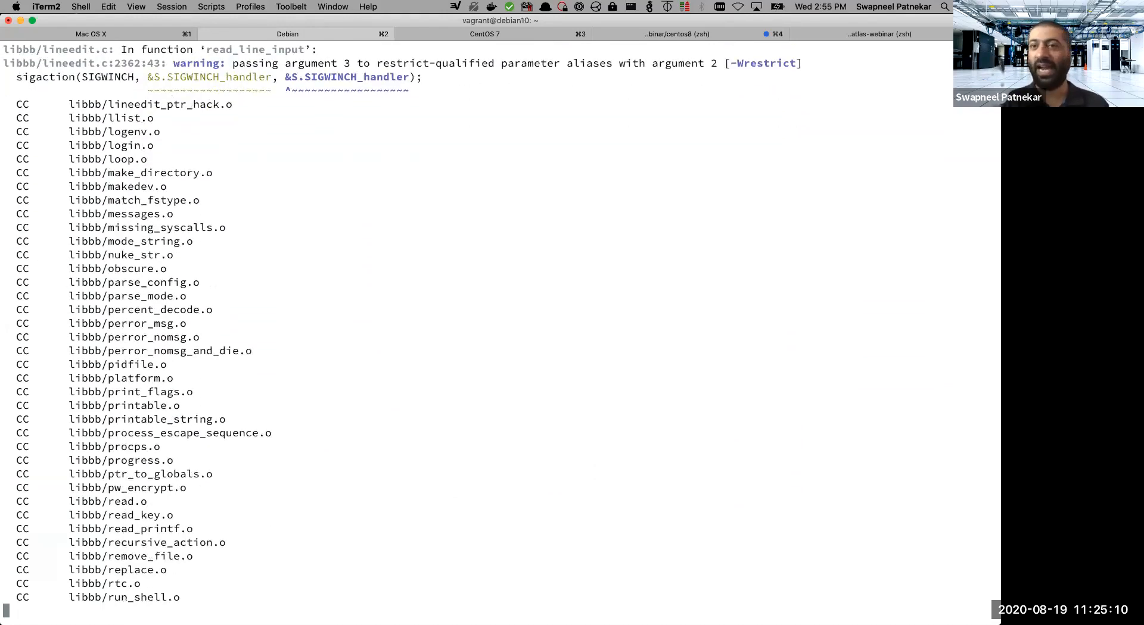
scroll(down, 3)
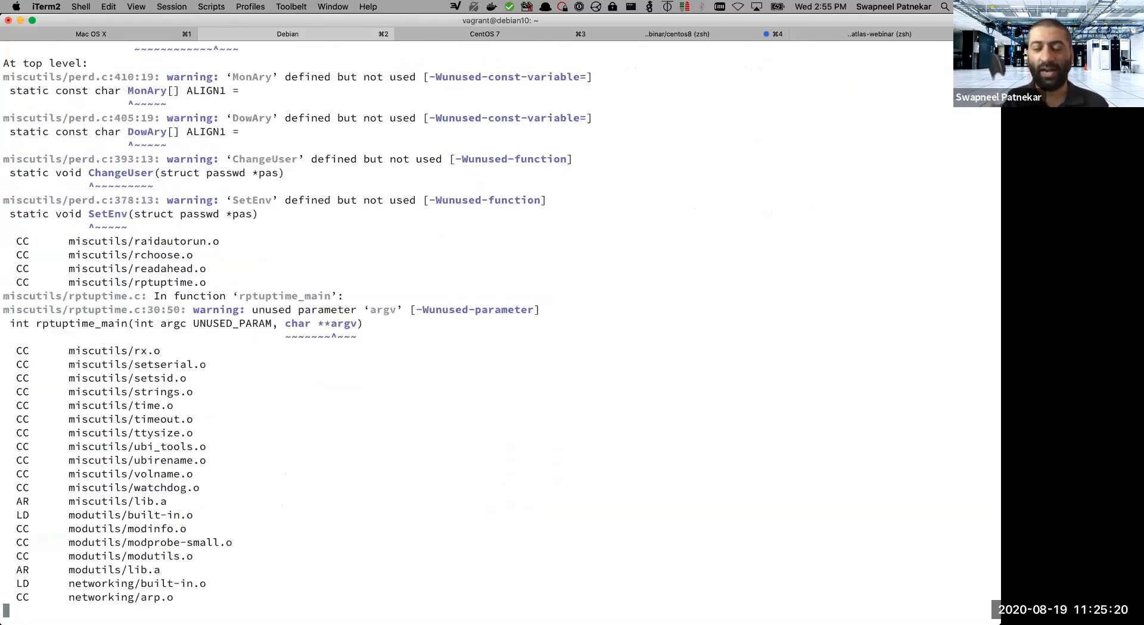
scroll(down, 3)
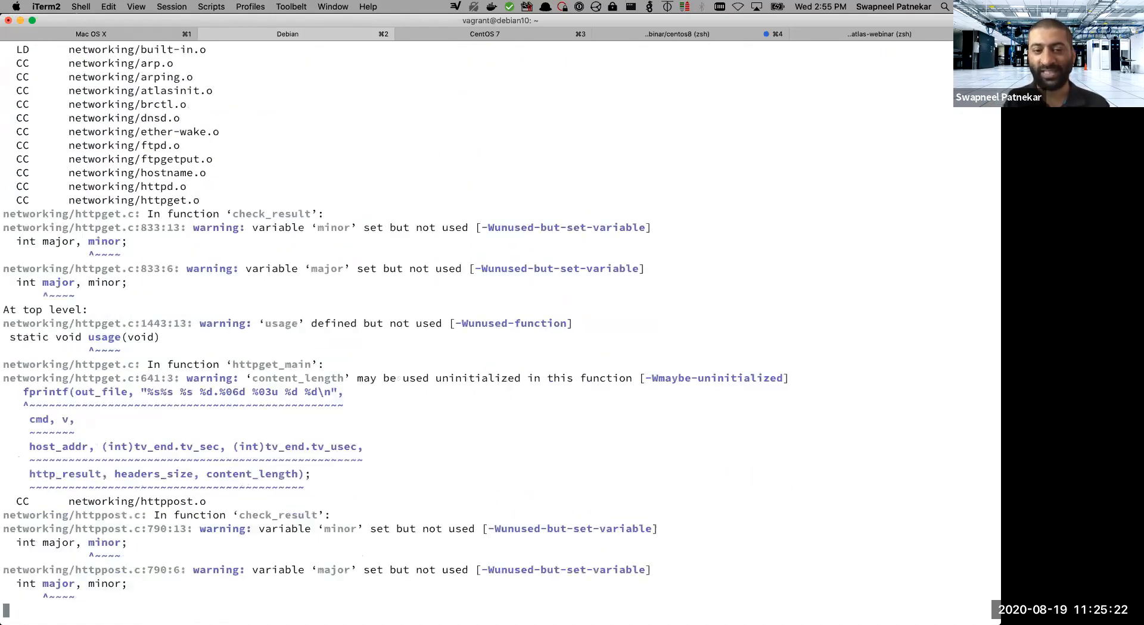
scroll(down, 3)
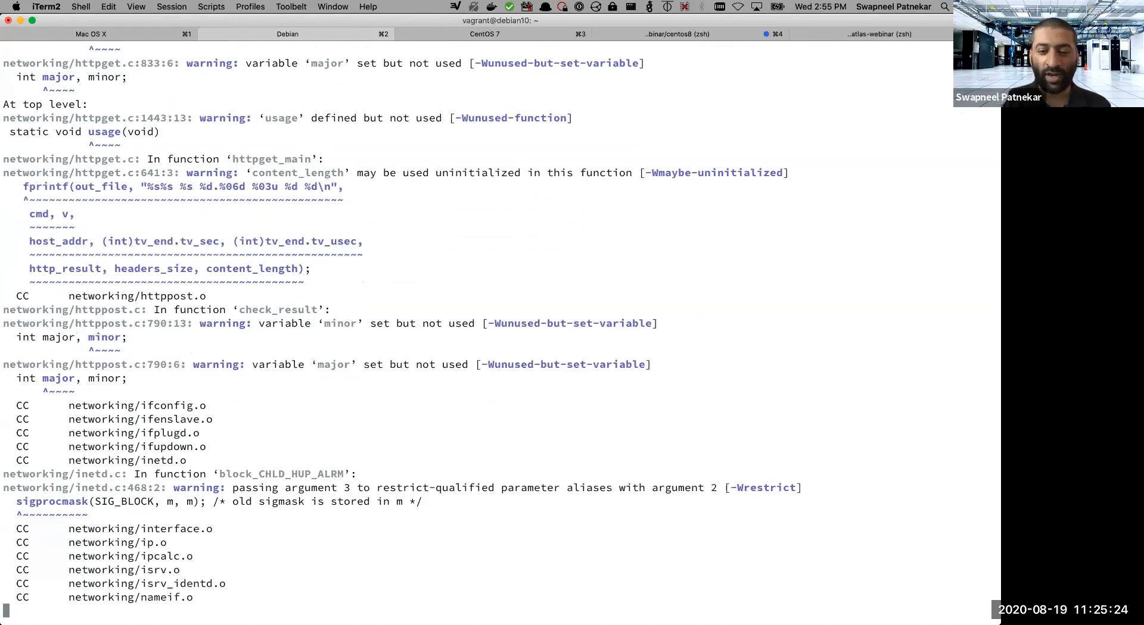
scroll(down, 3)
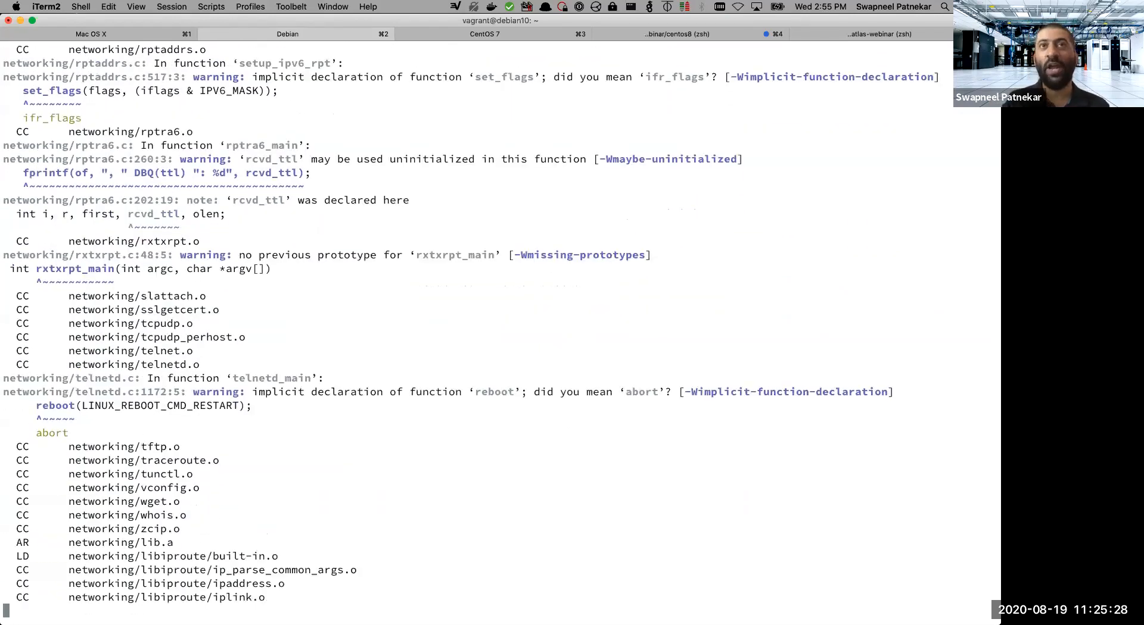
scroll(down, 3)
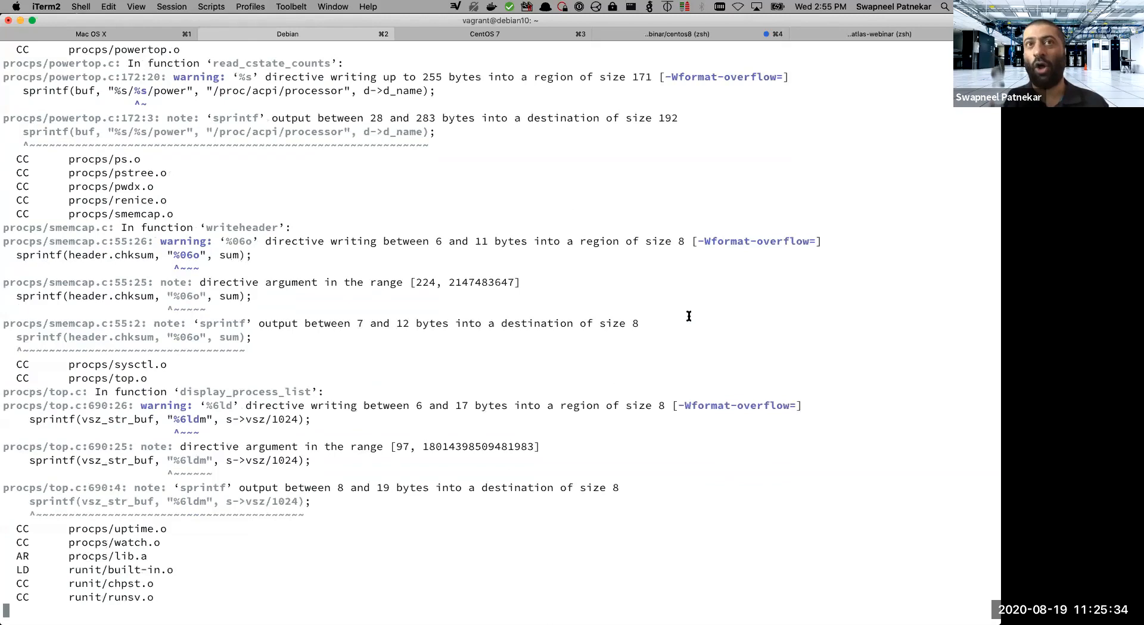
scroll(down, 3)
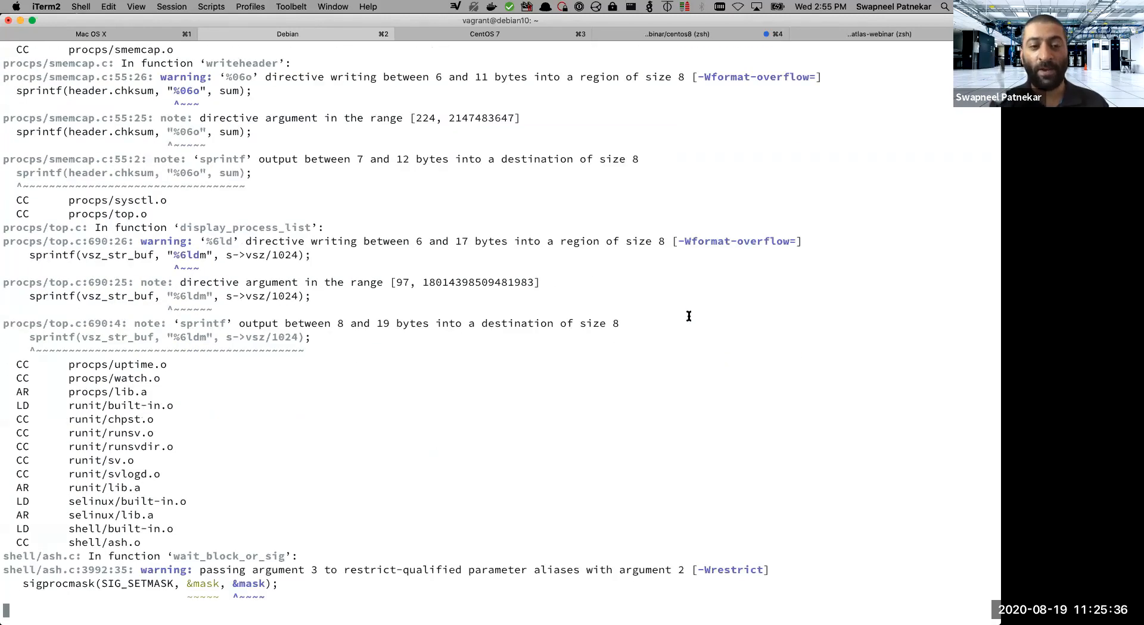
scroll(down, 3)
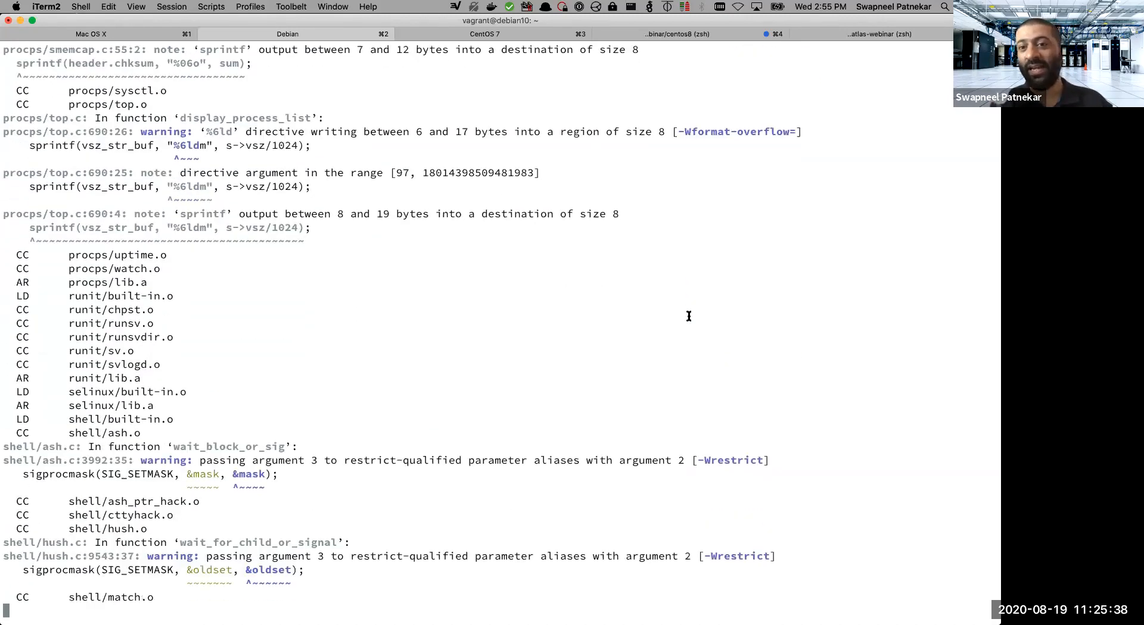
scroll(down, 3)
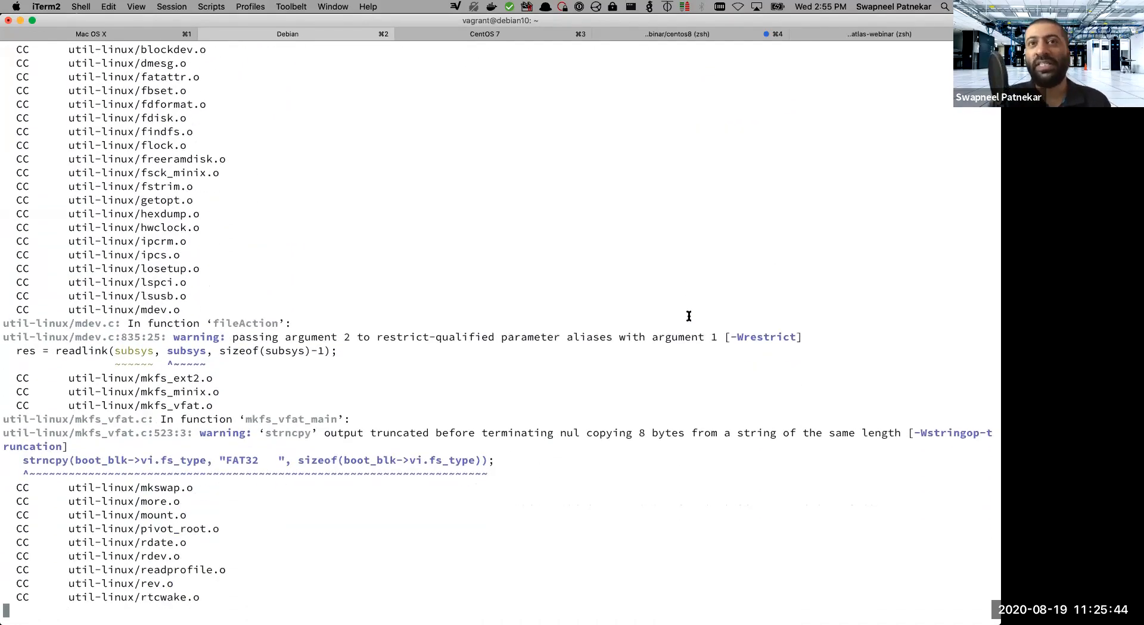
scroll(down, 3)
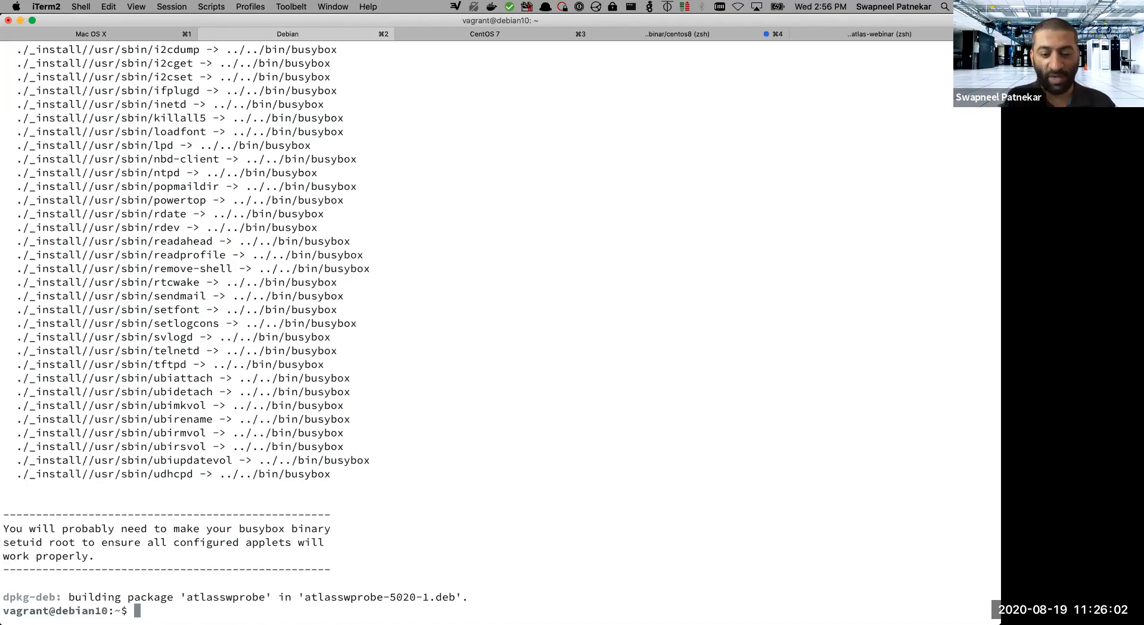
text(ls -al)
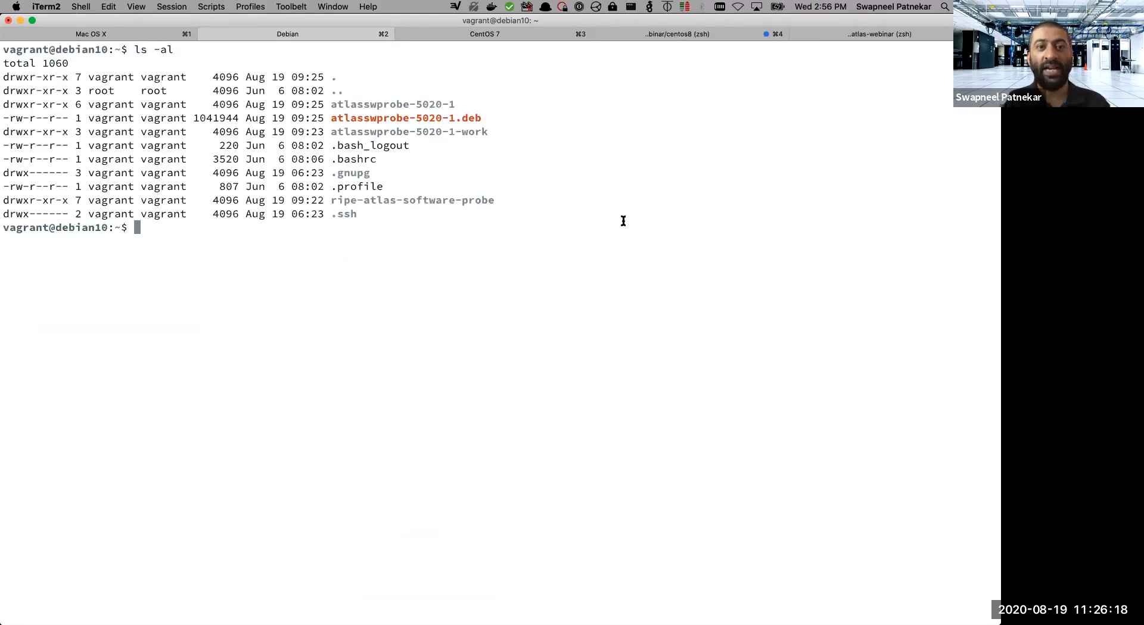
double_click(405, 118)
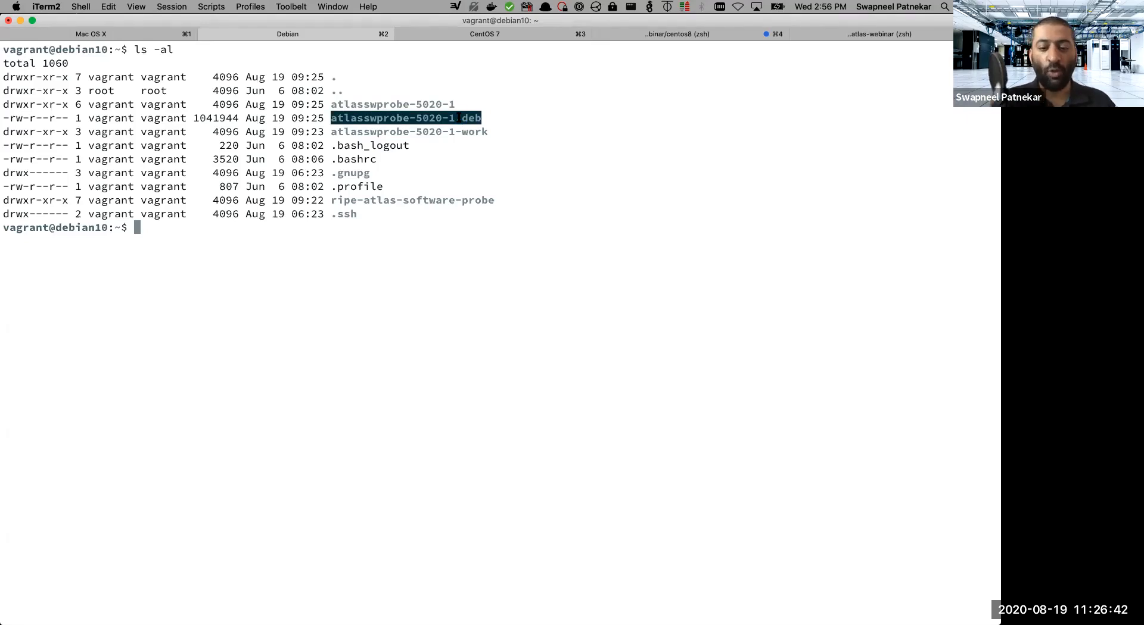
Install atlasswprobe-5020-1.deb with sudo dpkg -i, creating the atlas system user.
text(sudo dpkg -i atlasswprobe-5020-1.deb)
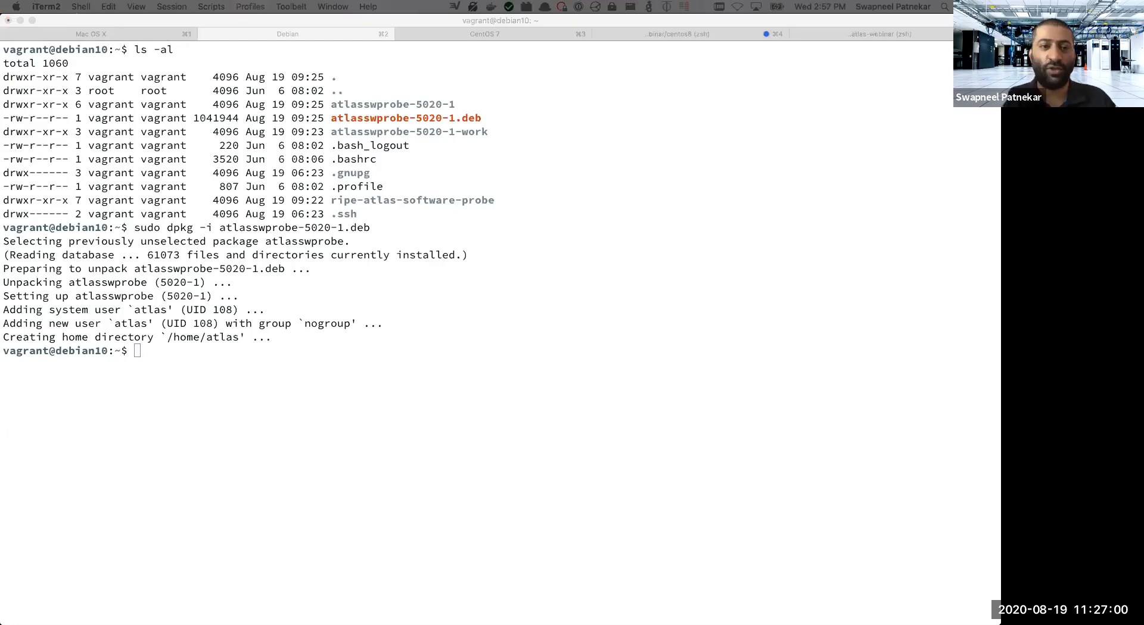
mouse_move(876, 457)
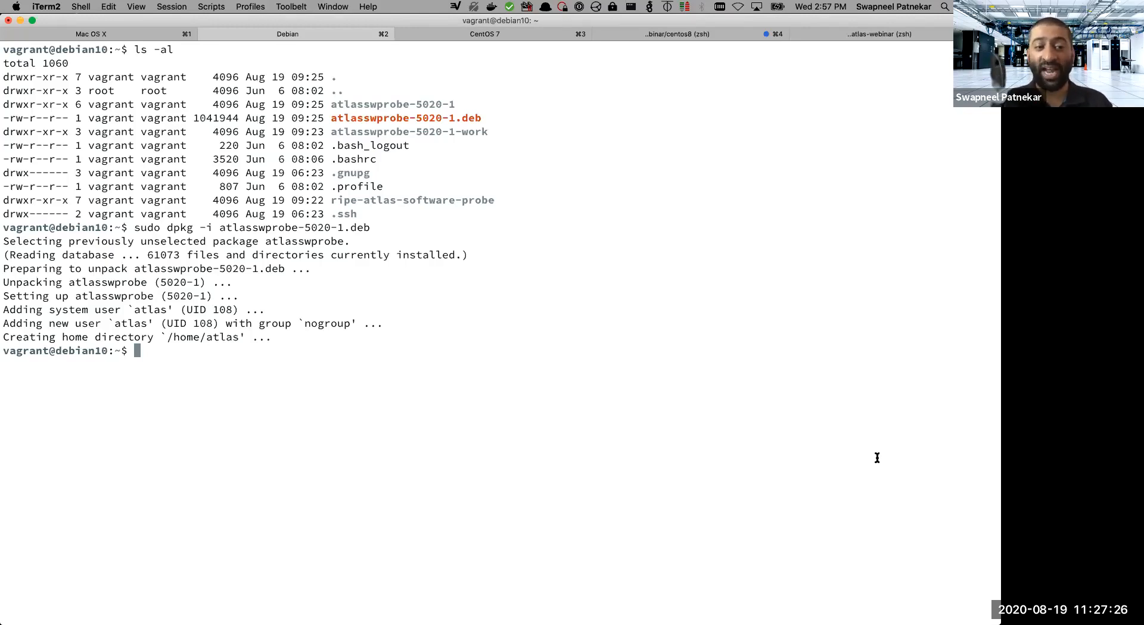
Print /var/atlas-probe/etc/probe_key.pub and select the public RSA key for copying.
text(cat /var/atlas-probe/etc/probe_key.pub)
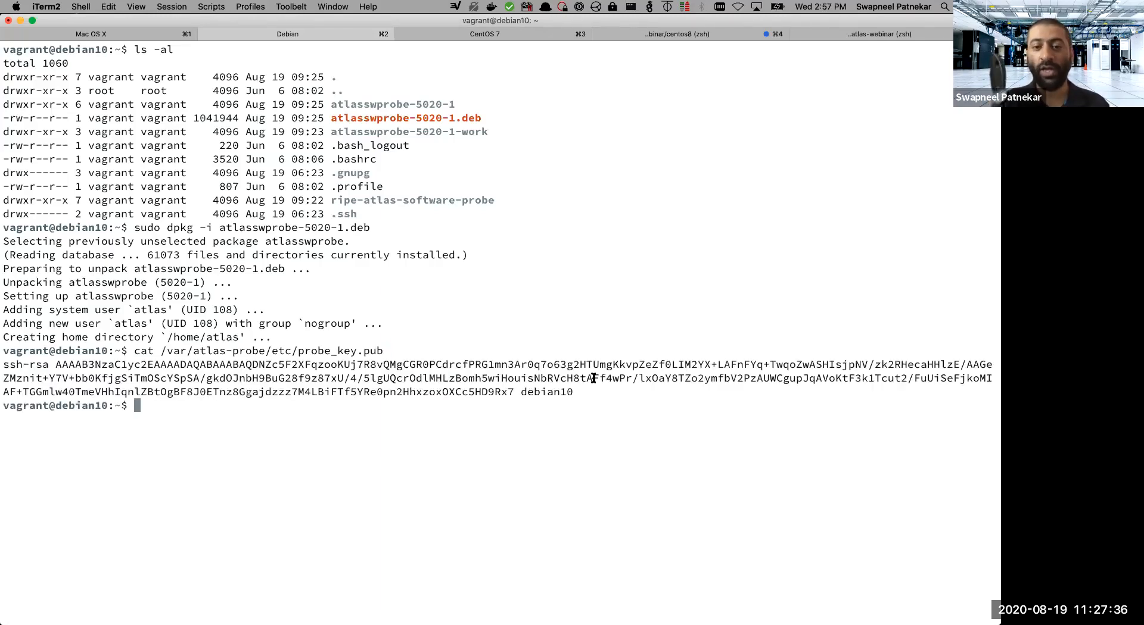
drag(109, 364, 573, 392)
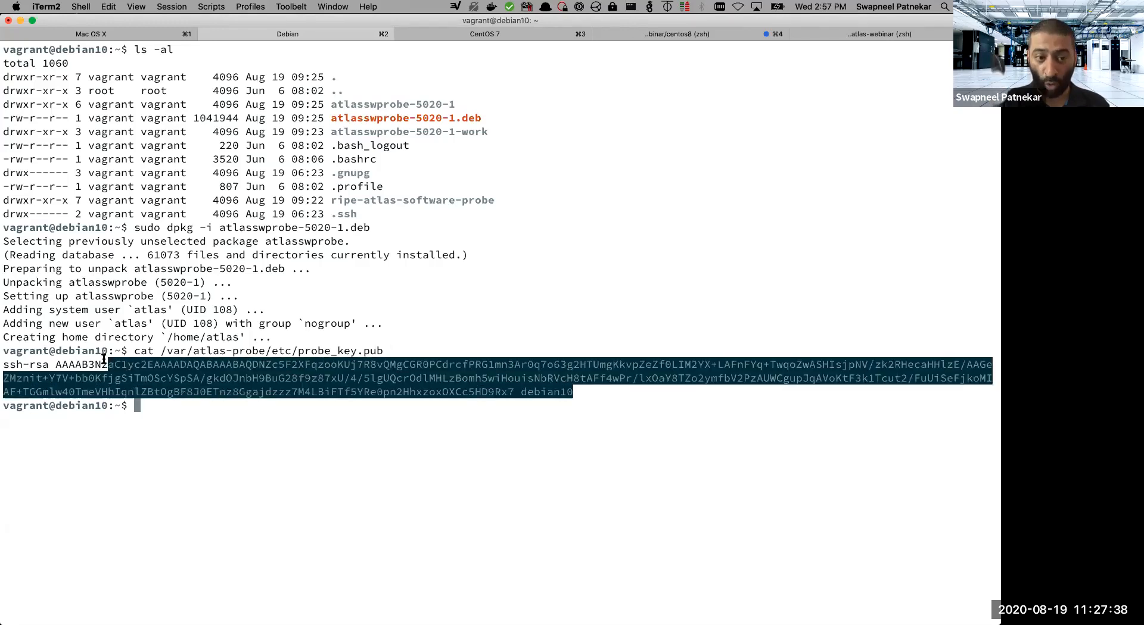
mouse_move(403, 291)
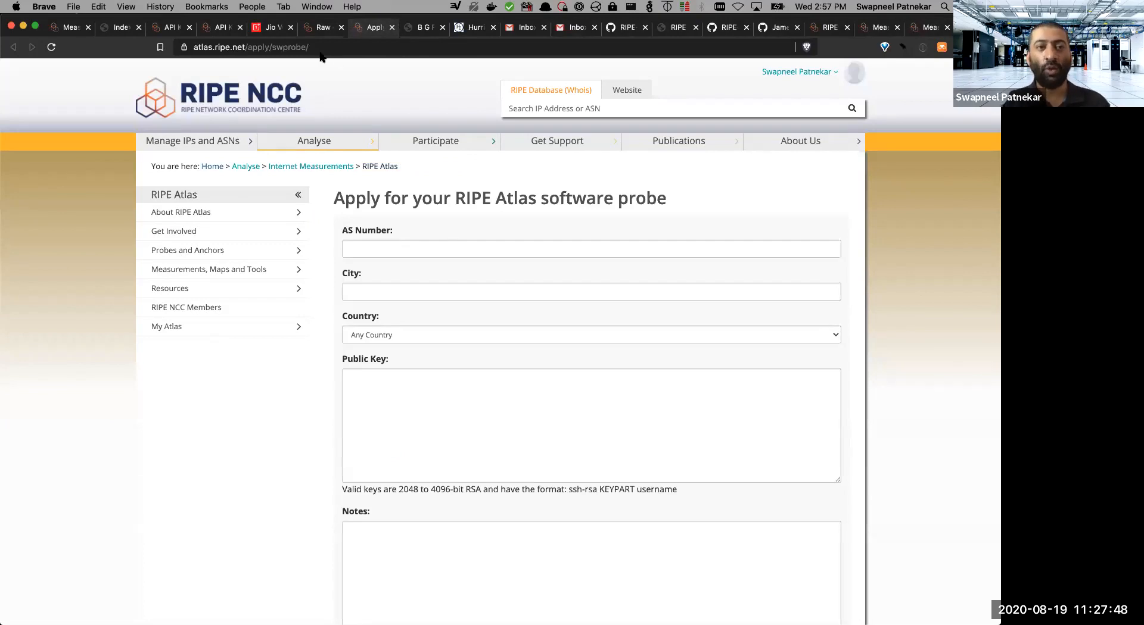
scroll(down, 3)
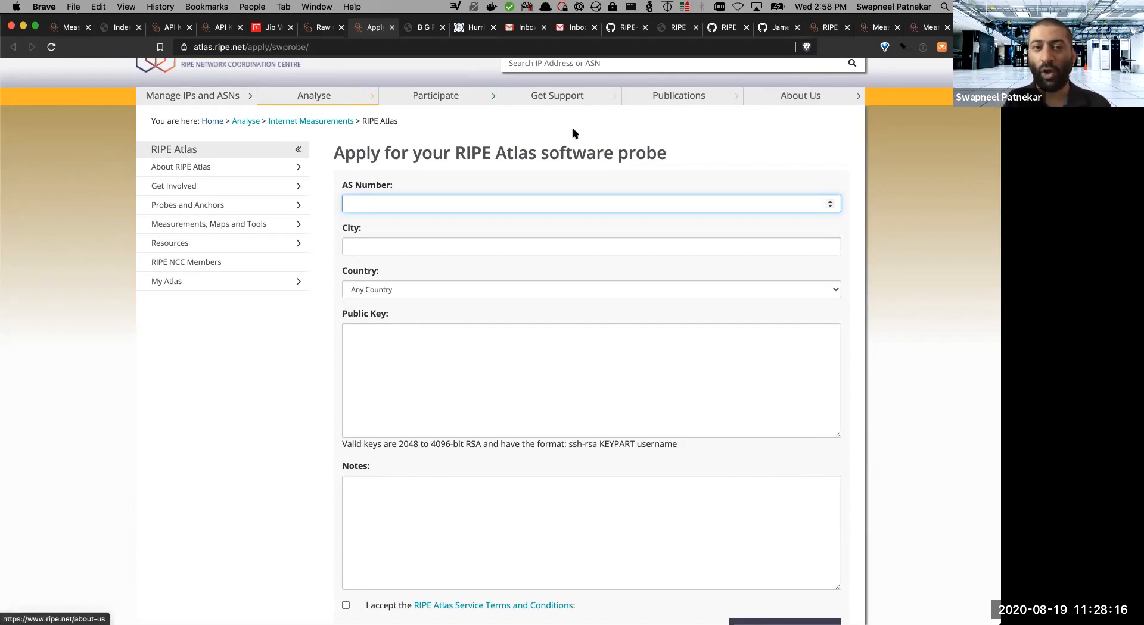
click(474, 28)
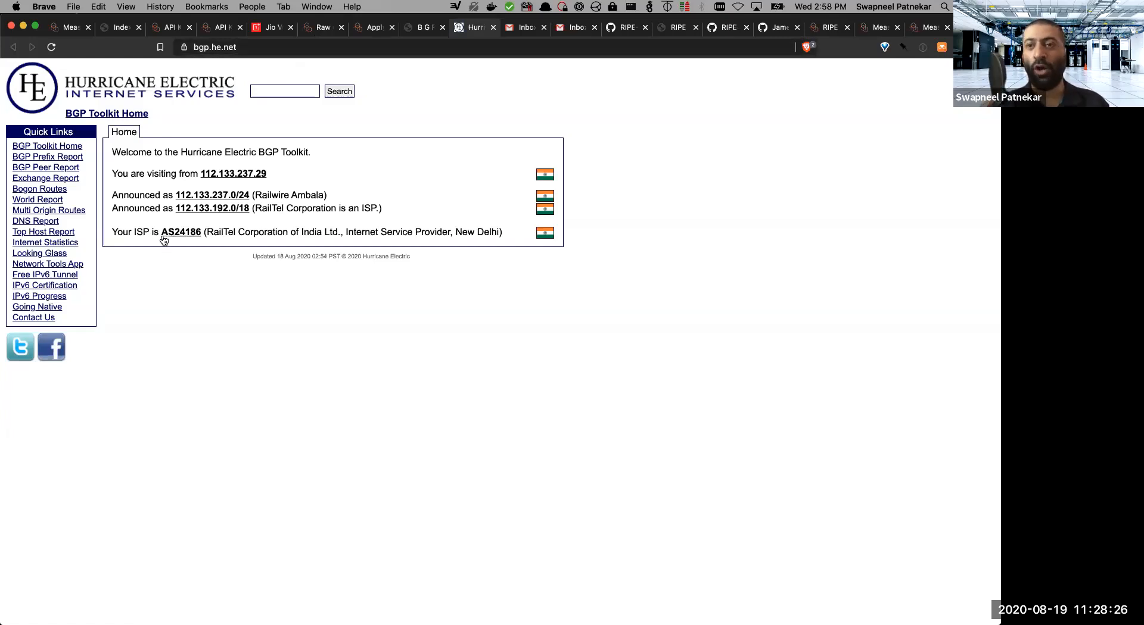
mouse_move(188, 233)
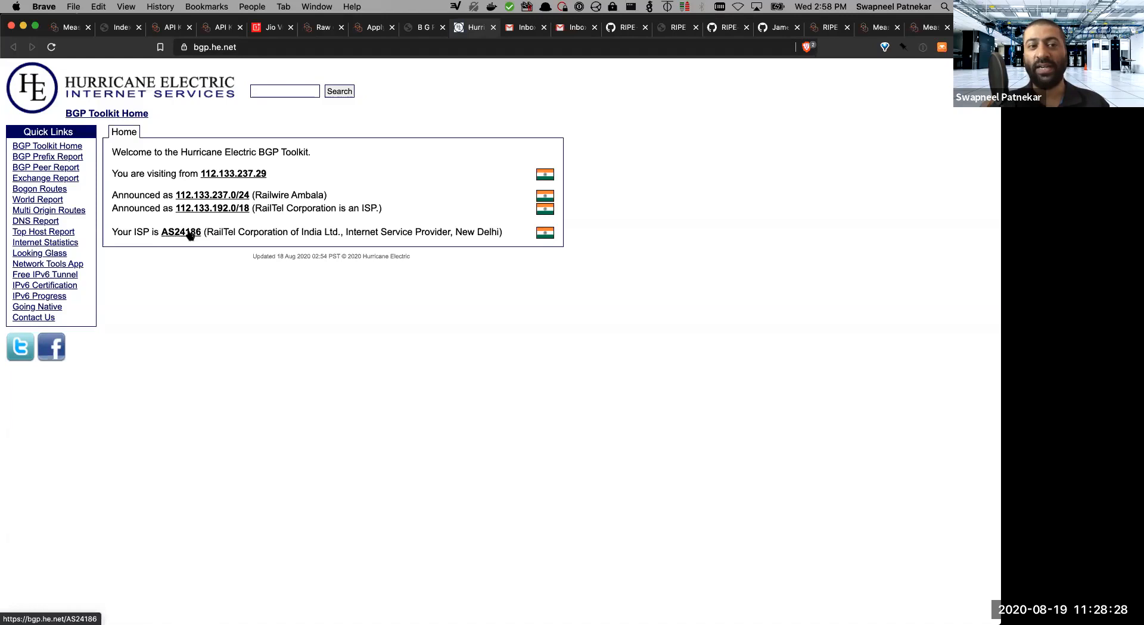
mouse_move(496, 138)
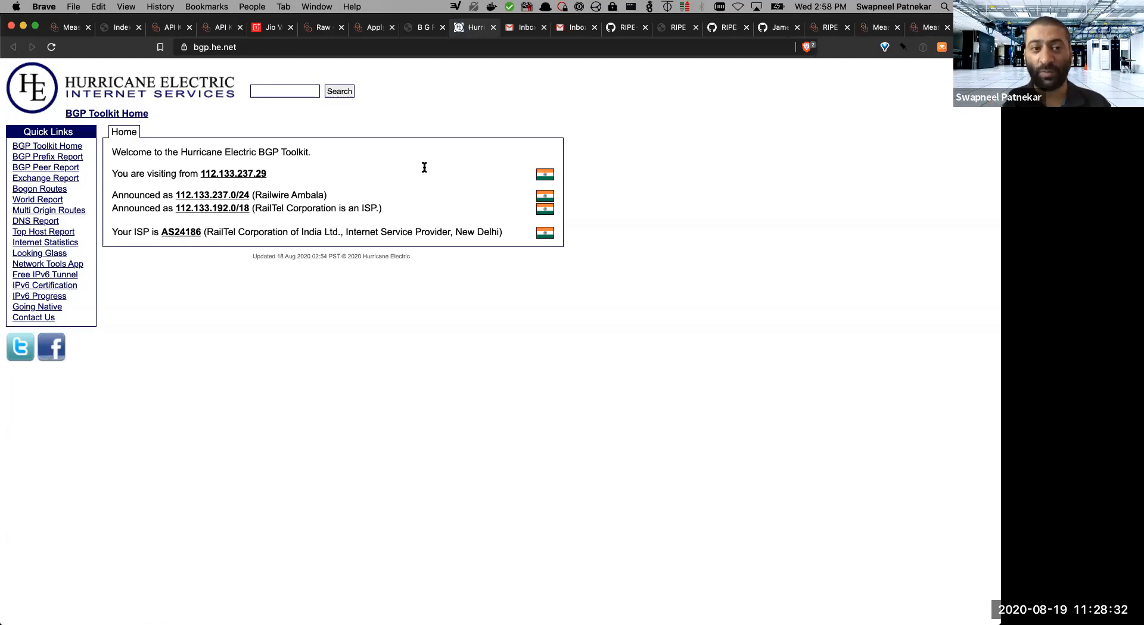
mouse_move(169, 242)
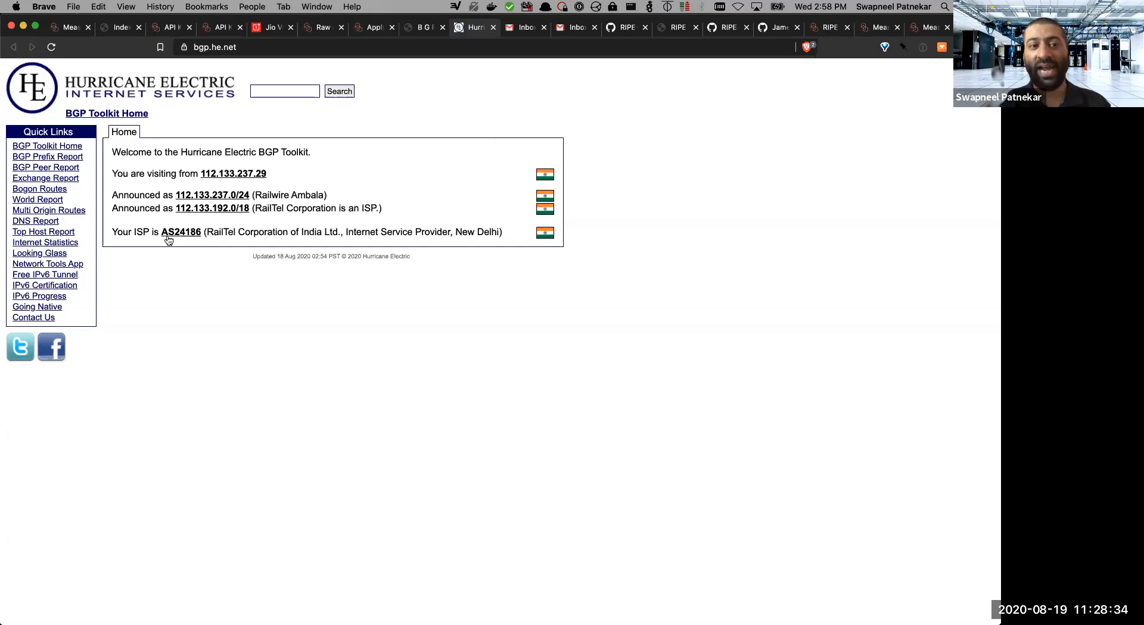
mouse_move(480, 119)
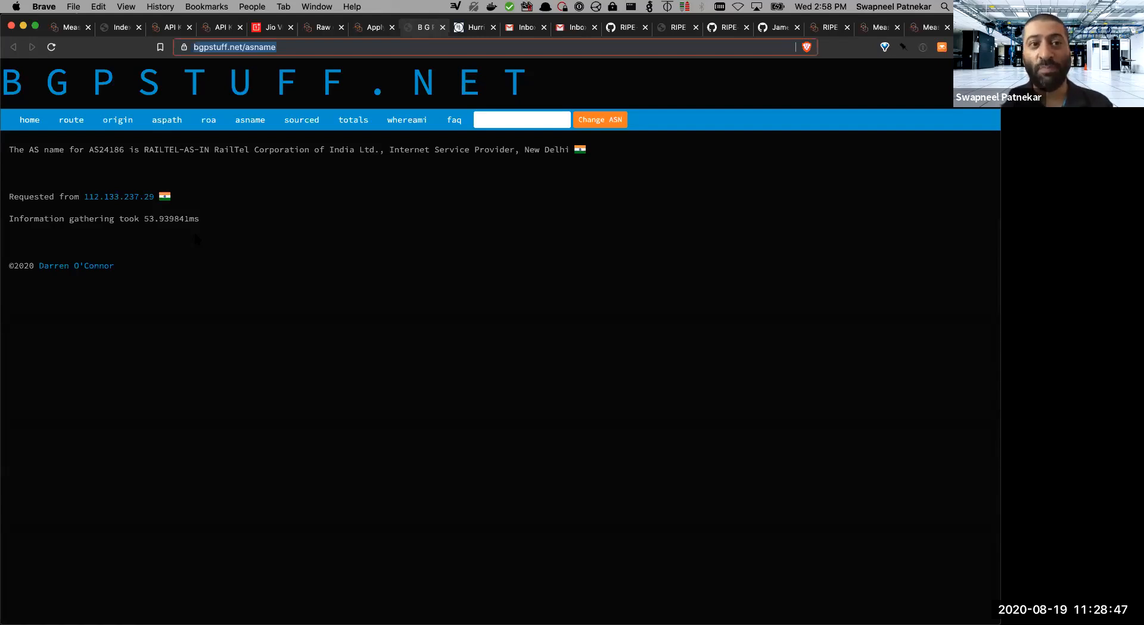
mouse_move(205, 197)
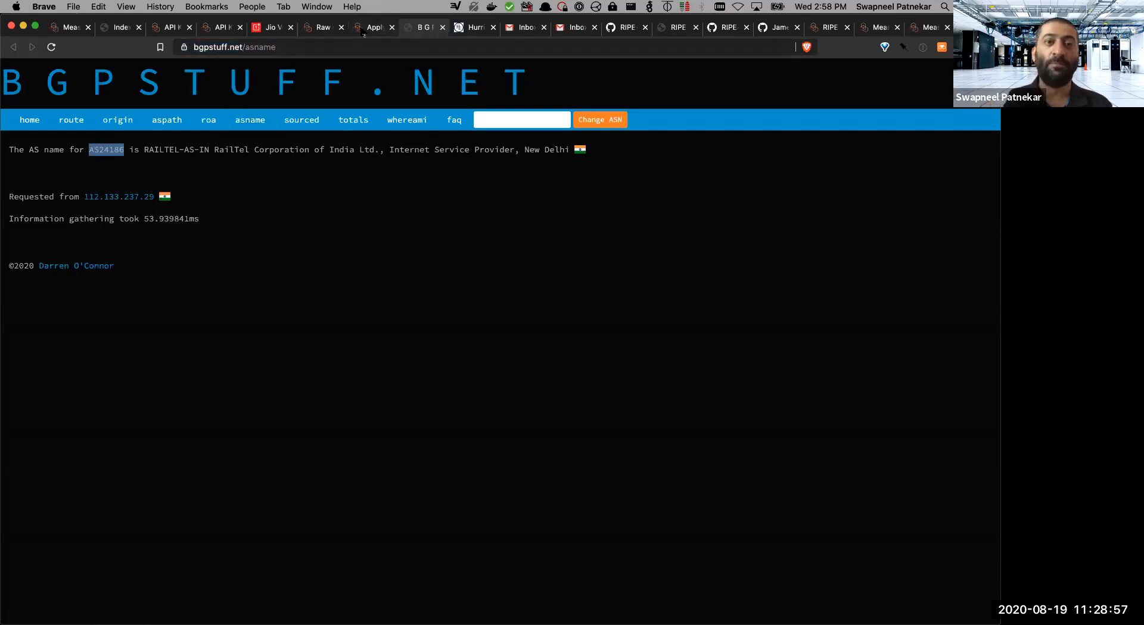
Enter AS number 24186 and the city Belgaum in the software probe application form.
click(373, 27)
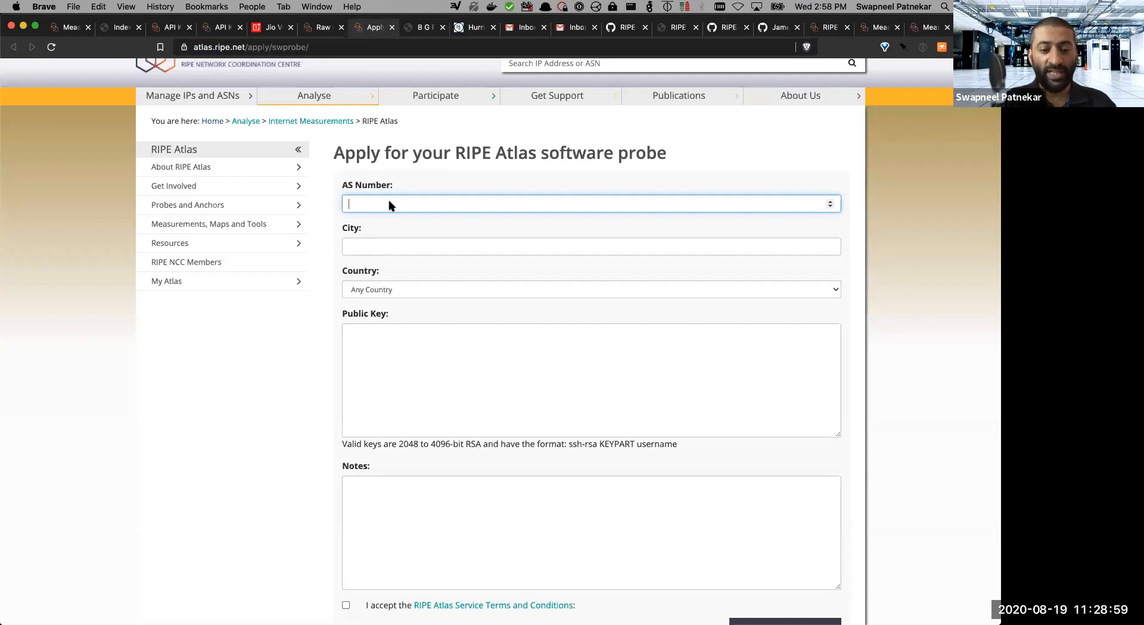
text(24186)
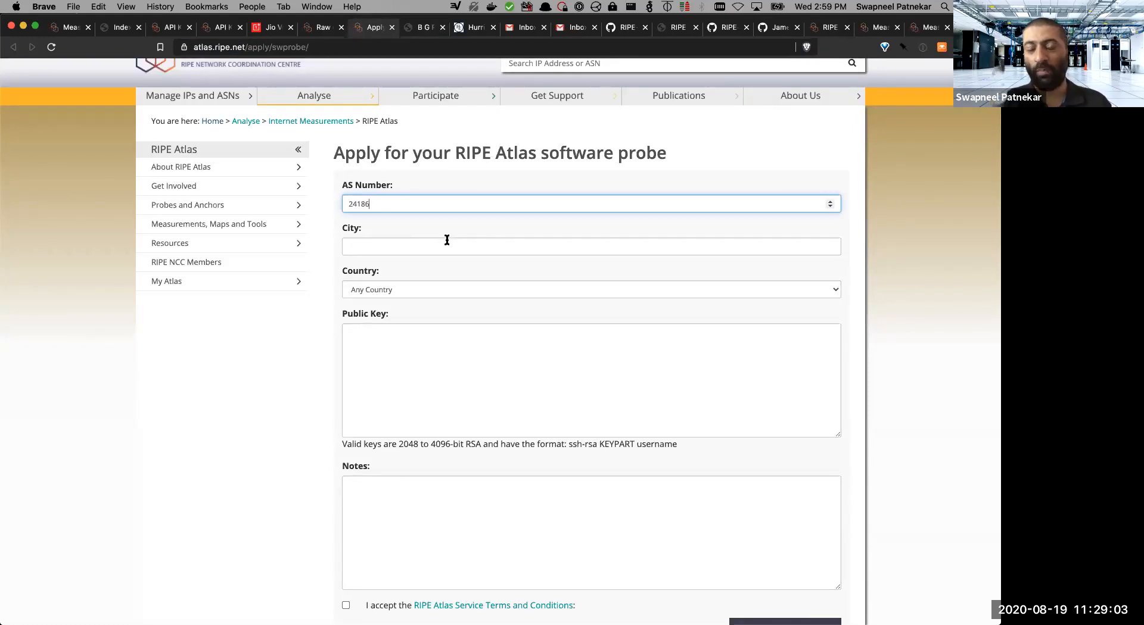
text(b)
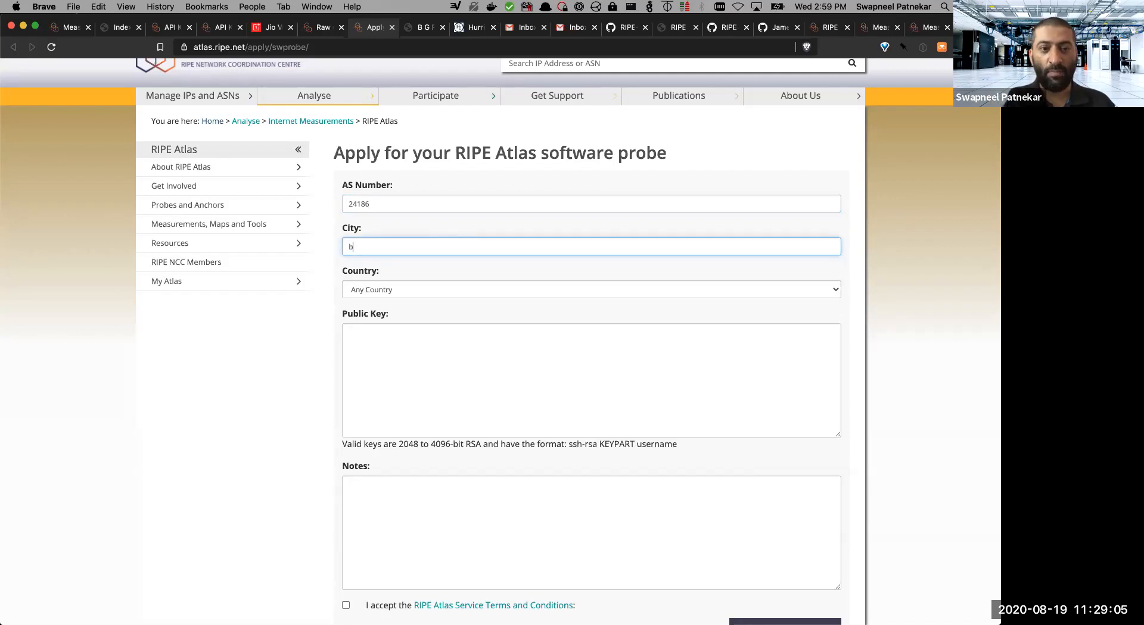
text(elgau)
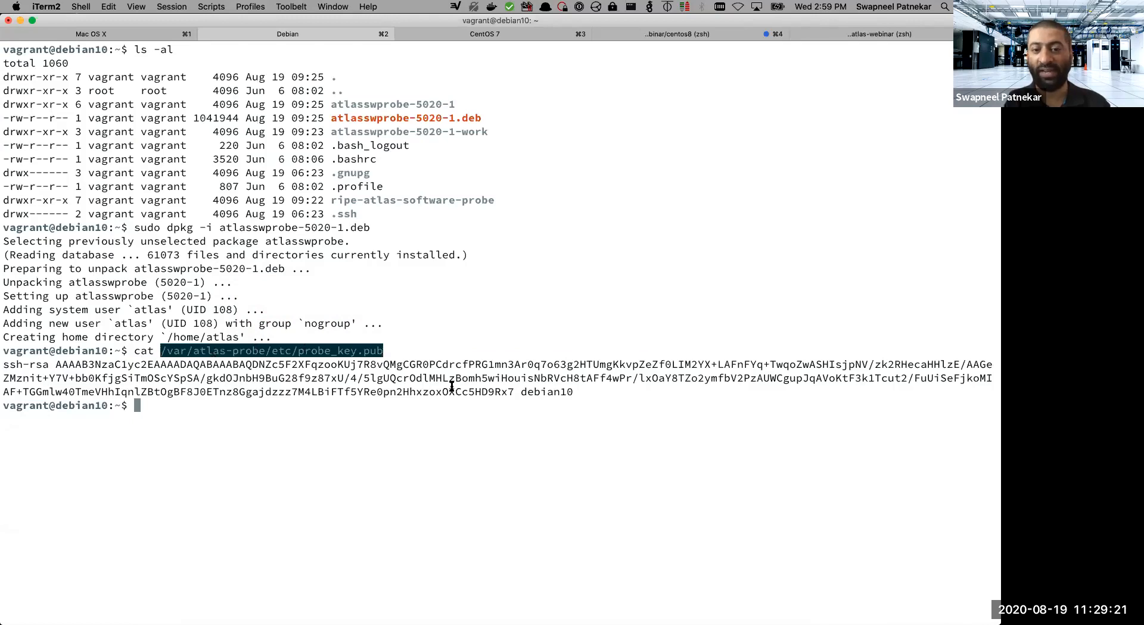
mouse_move(394, 377)
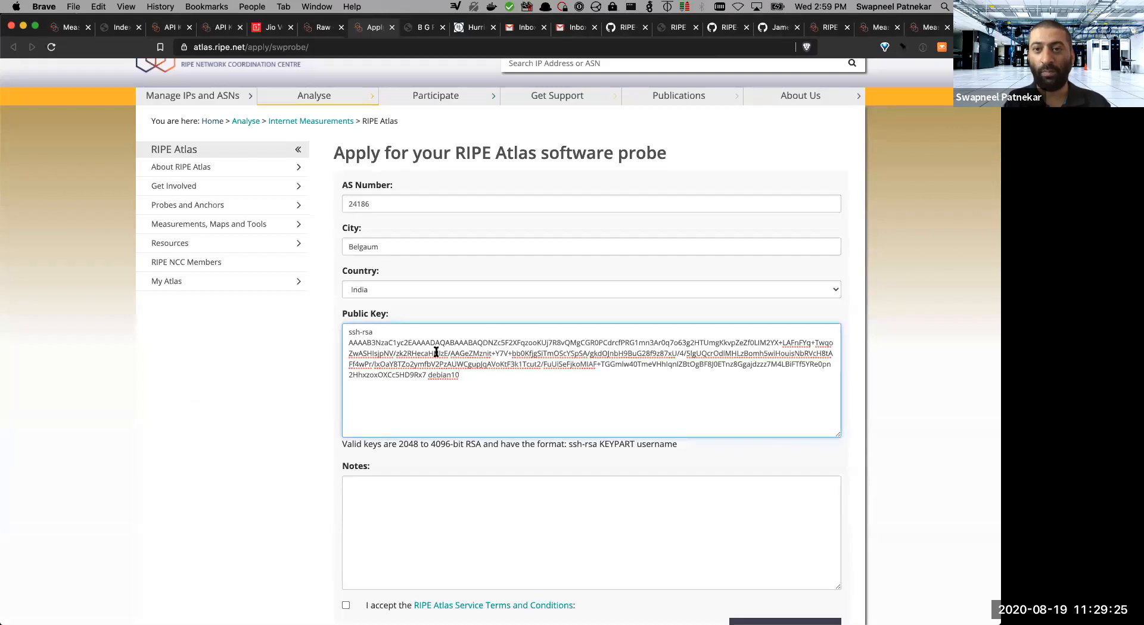
Accept the terms and conditions, submit the probe application, and go to the Gmail inbox.
scroll(down, 3)
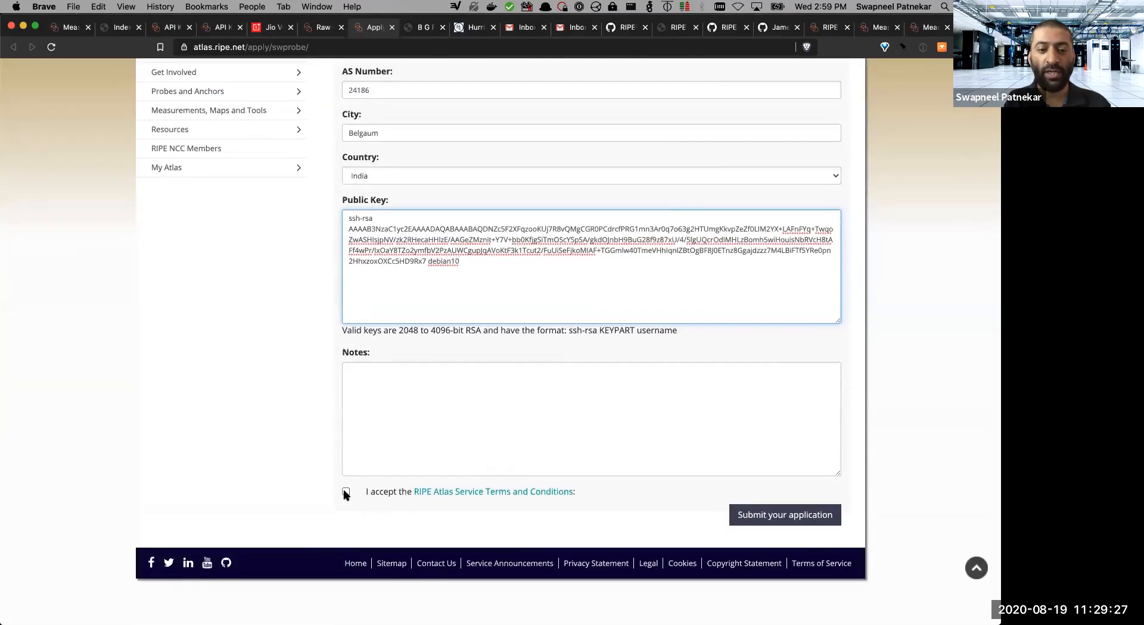
click(345, 491)
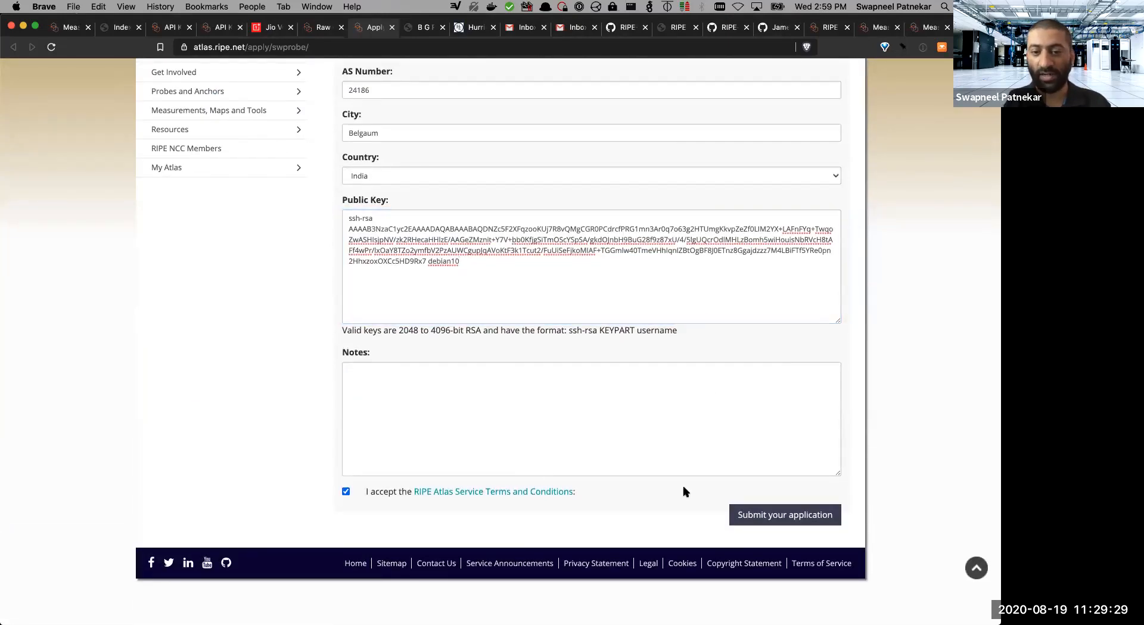
click(784, 515)
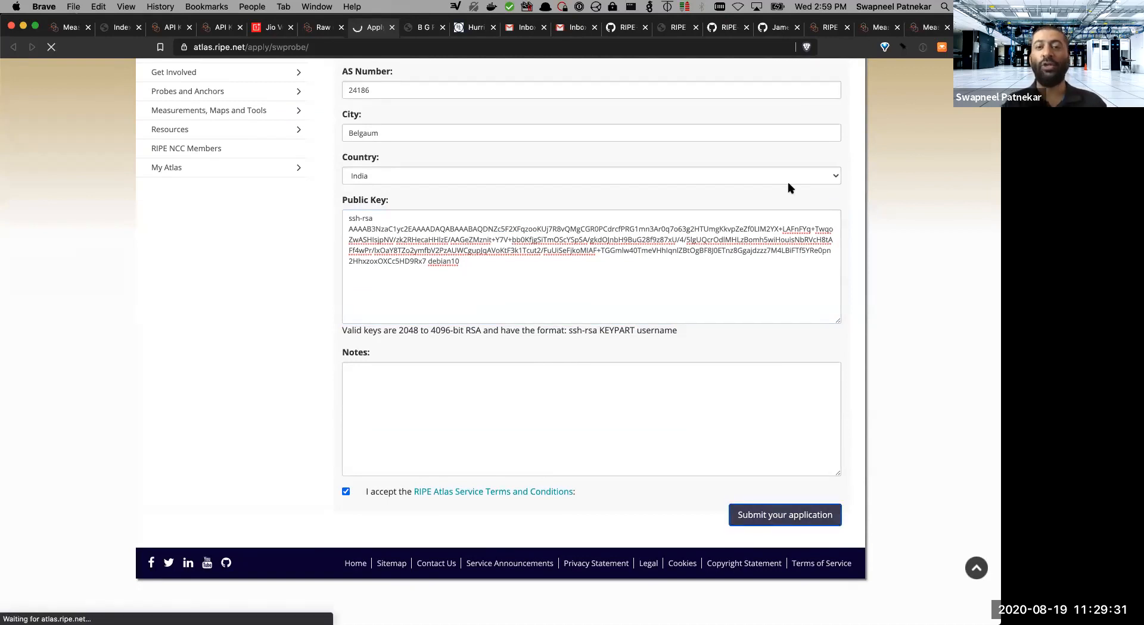
click(784, 515)
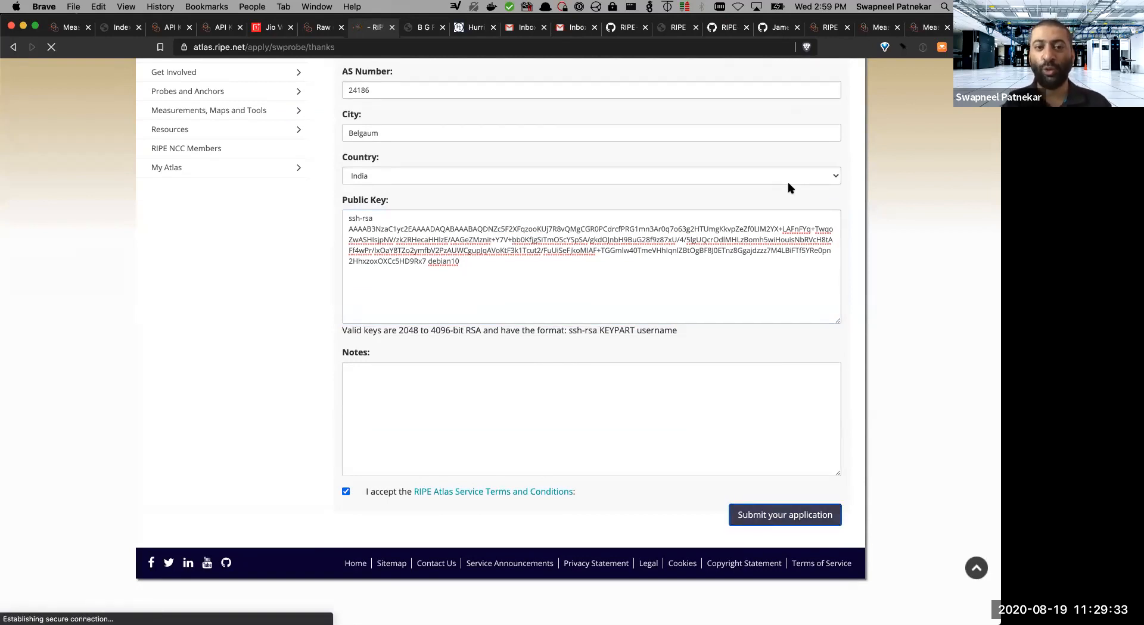
click(784, 514)
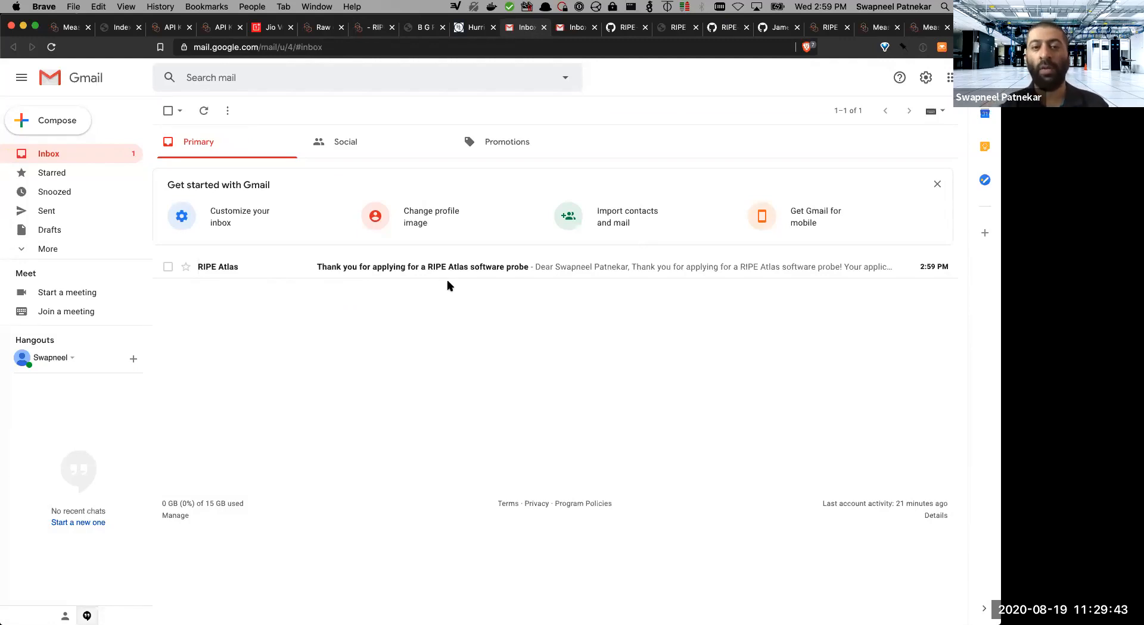
click(422, 267)
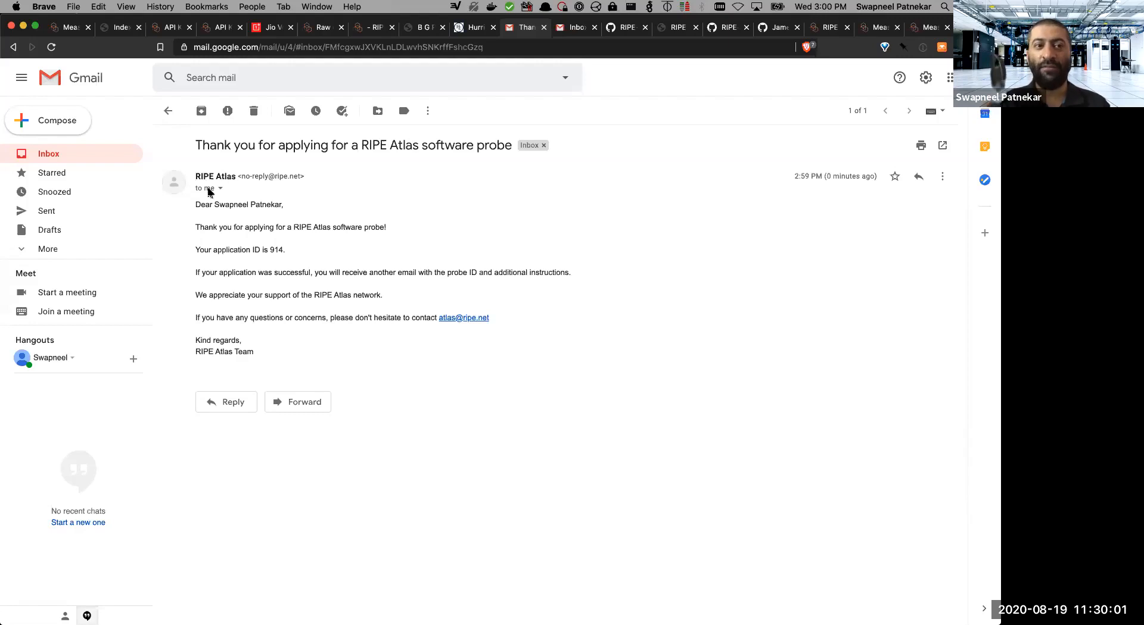
click(168, 111)
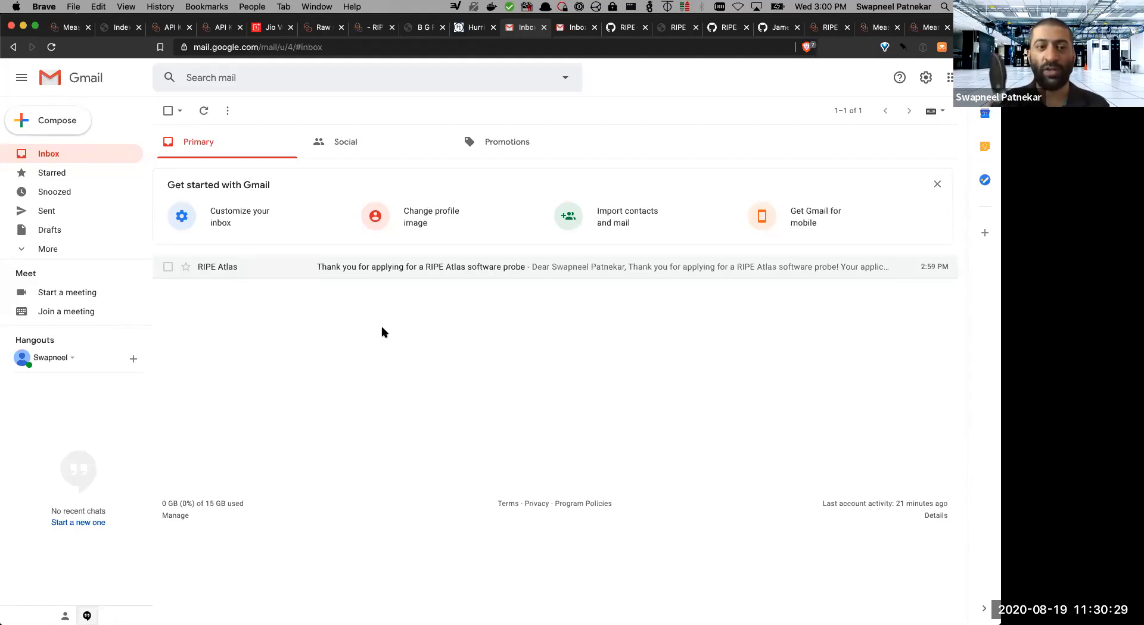
Leave the Gmail inbox and switch back to iTerm2 with the app switcher.
click(49, 153)
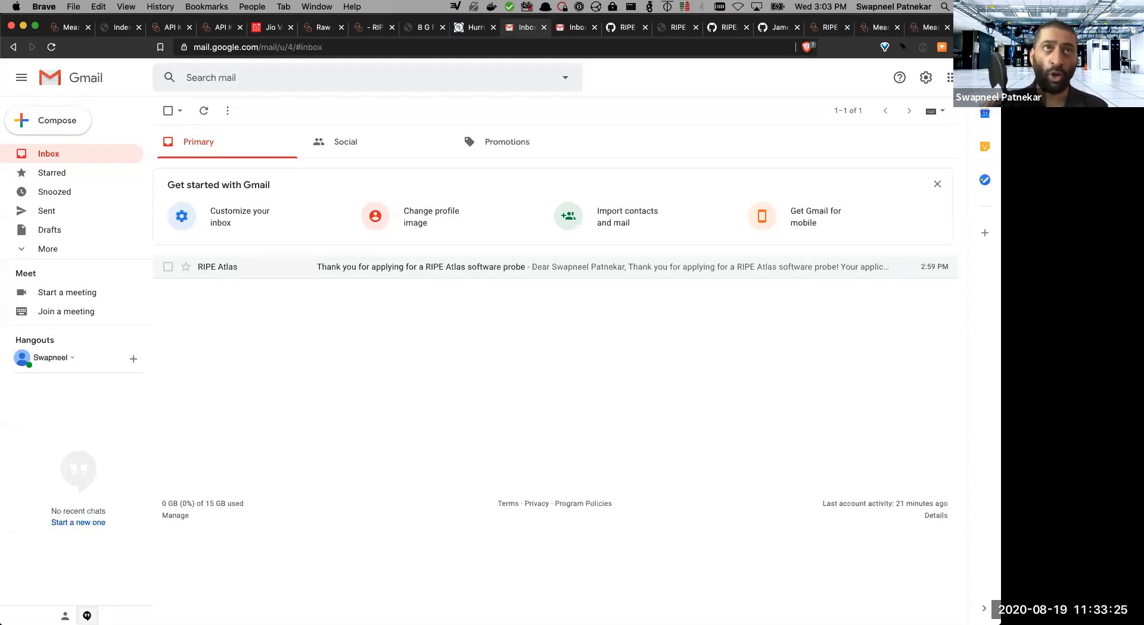
key(Cmd+Tab)
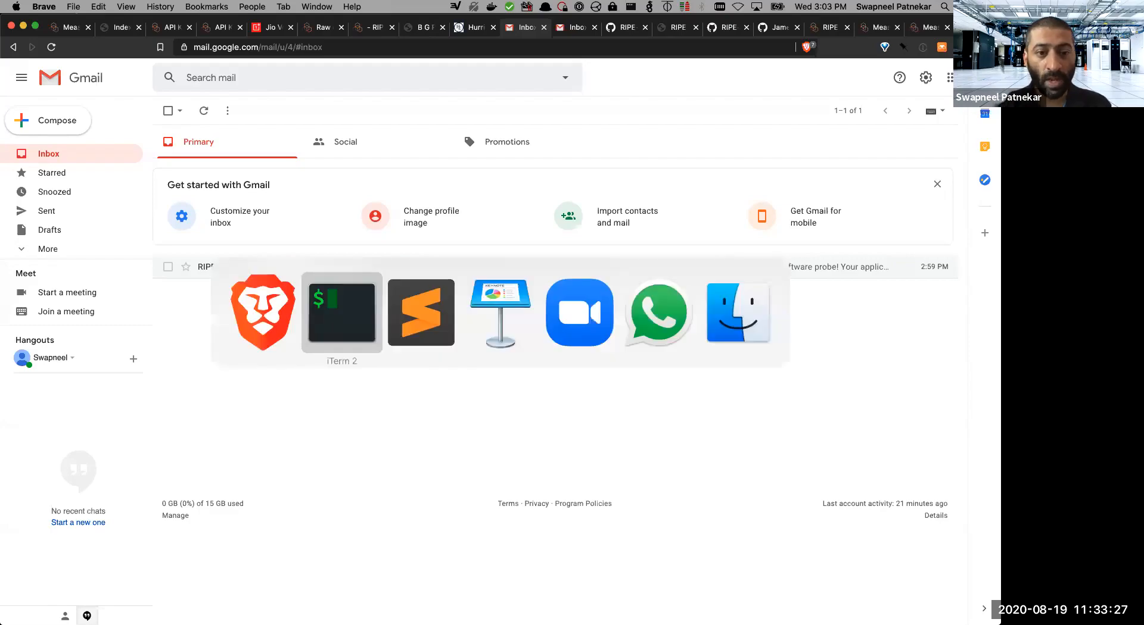